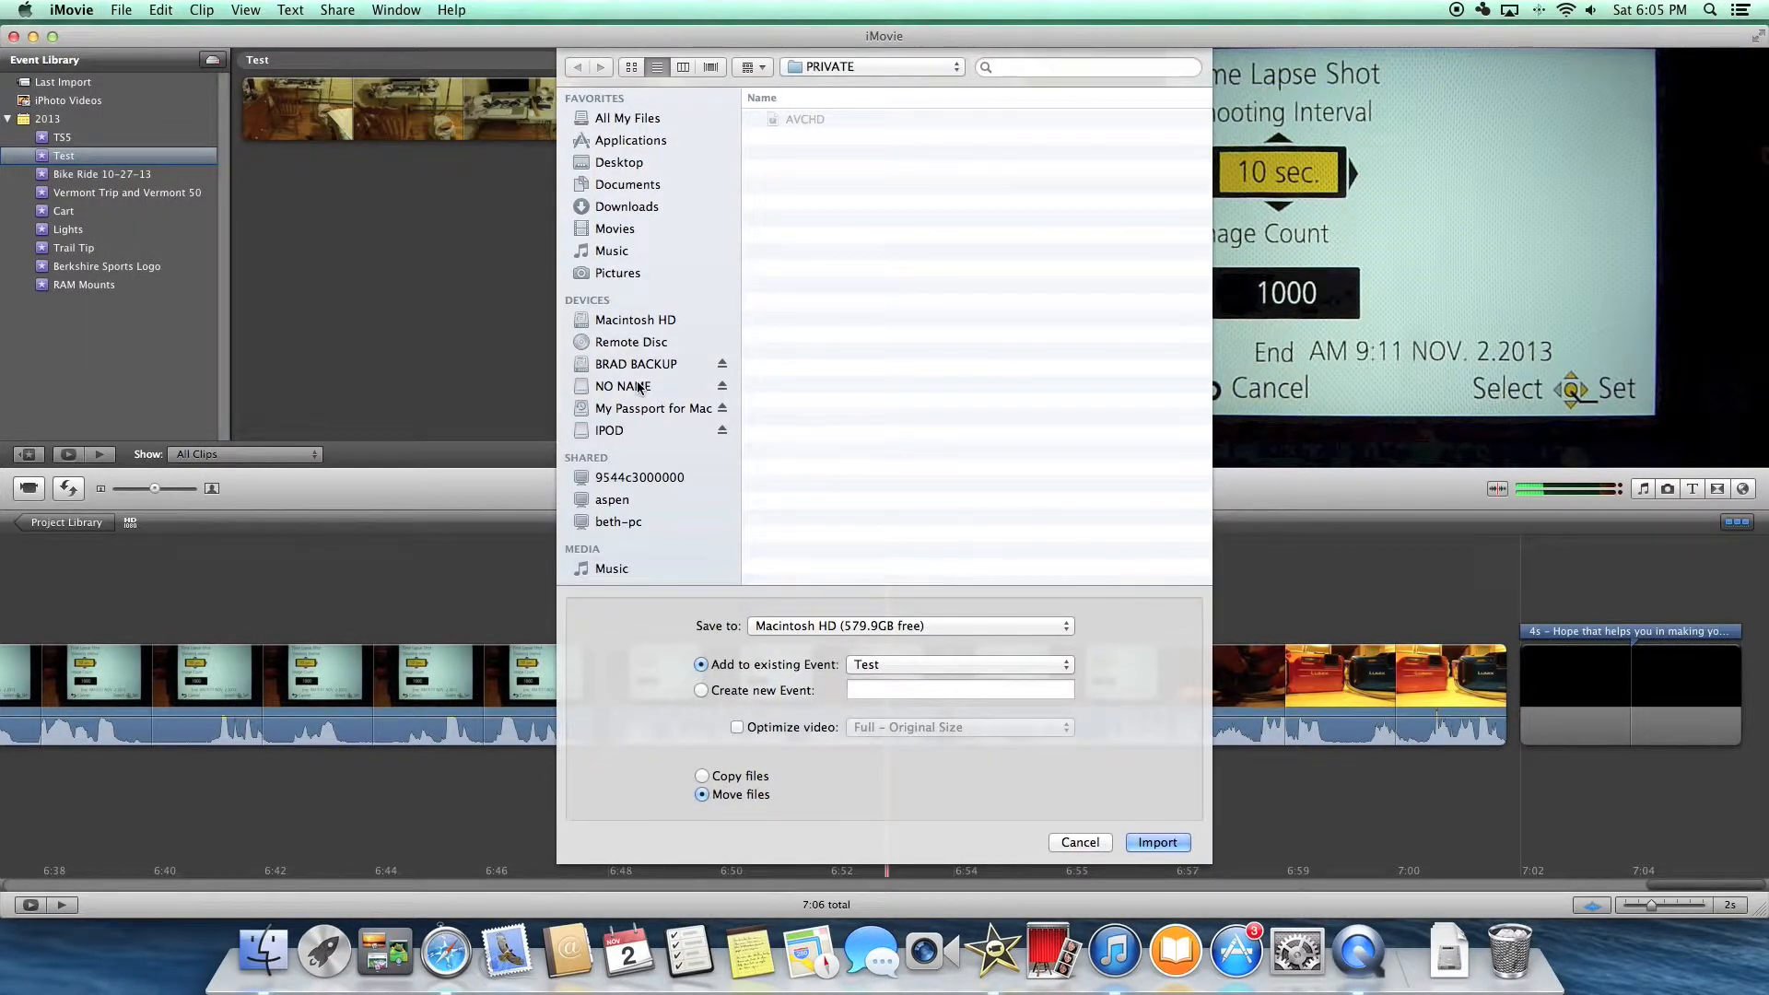
Step: Browse the NO NAME camera card in a new Finder window and enter its PRIVATE folder
{"action": "left_click", "coordinate": [621, 385]}
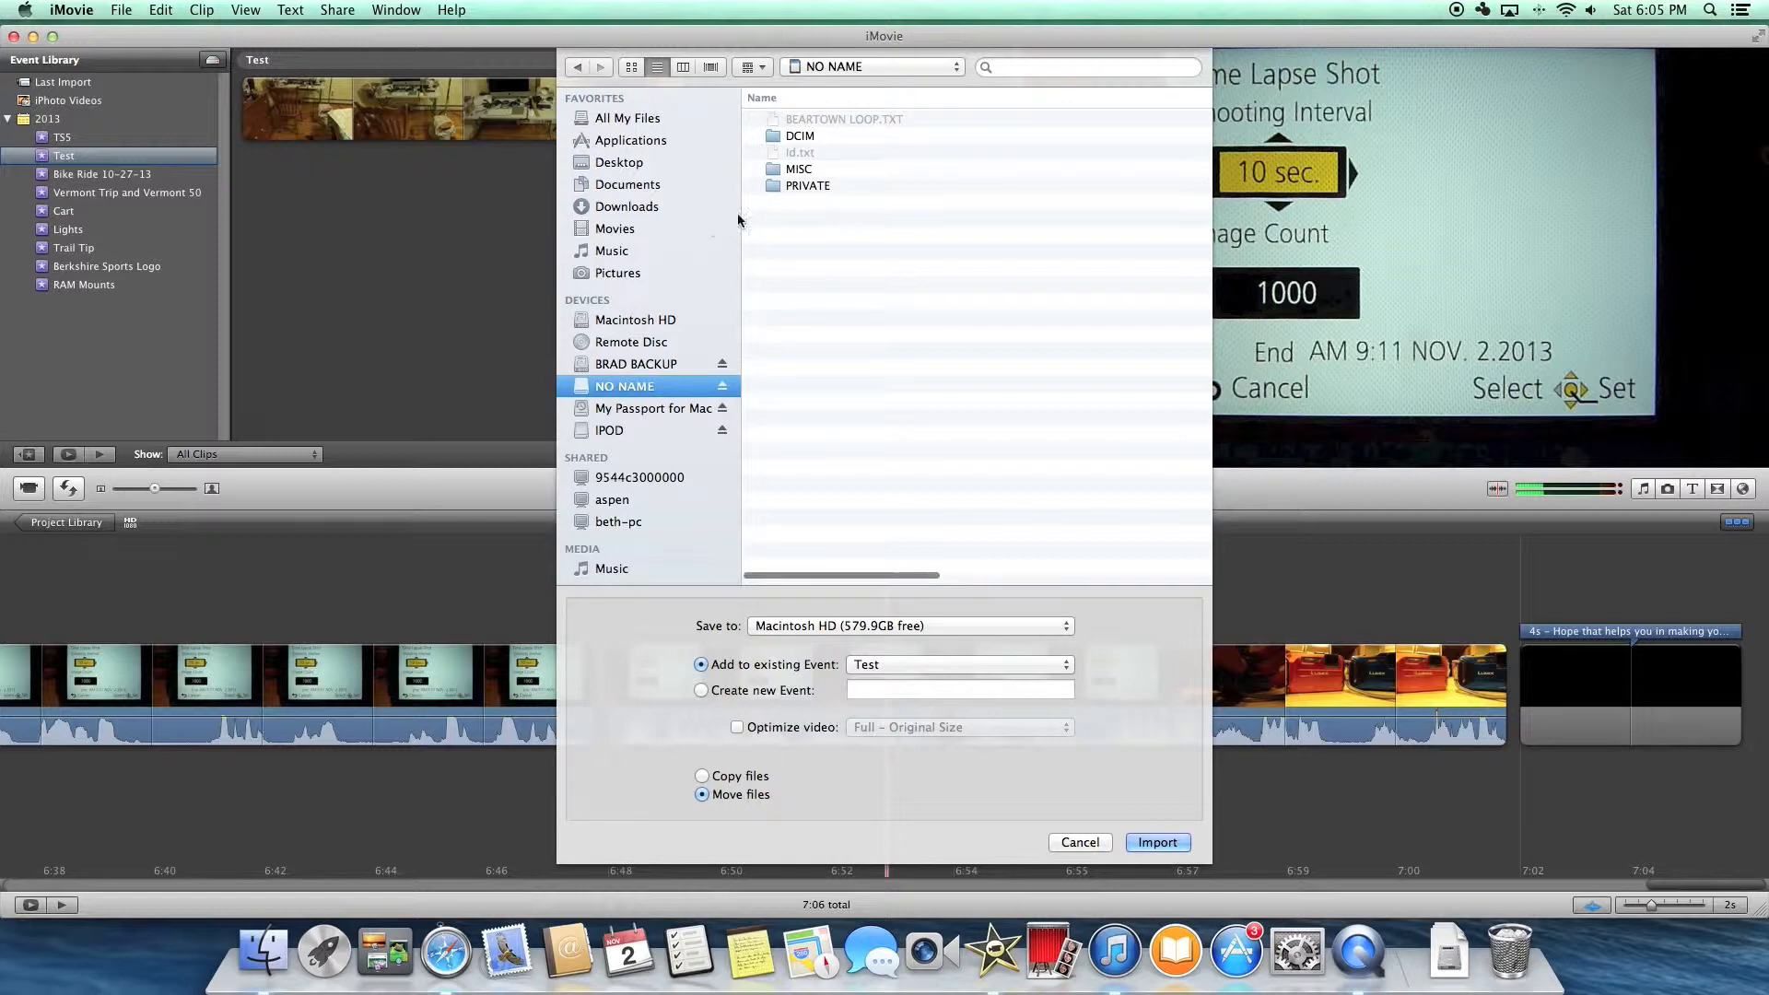
{"action": "double_click", "coordinate": [808, 184]}
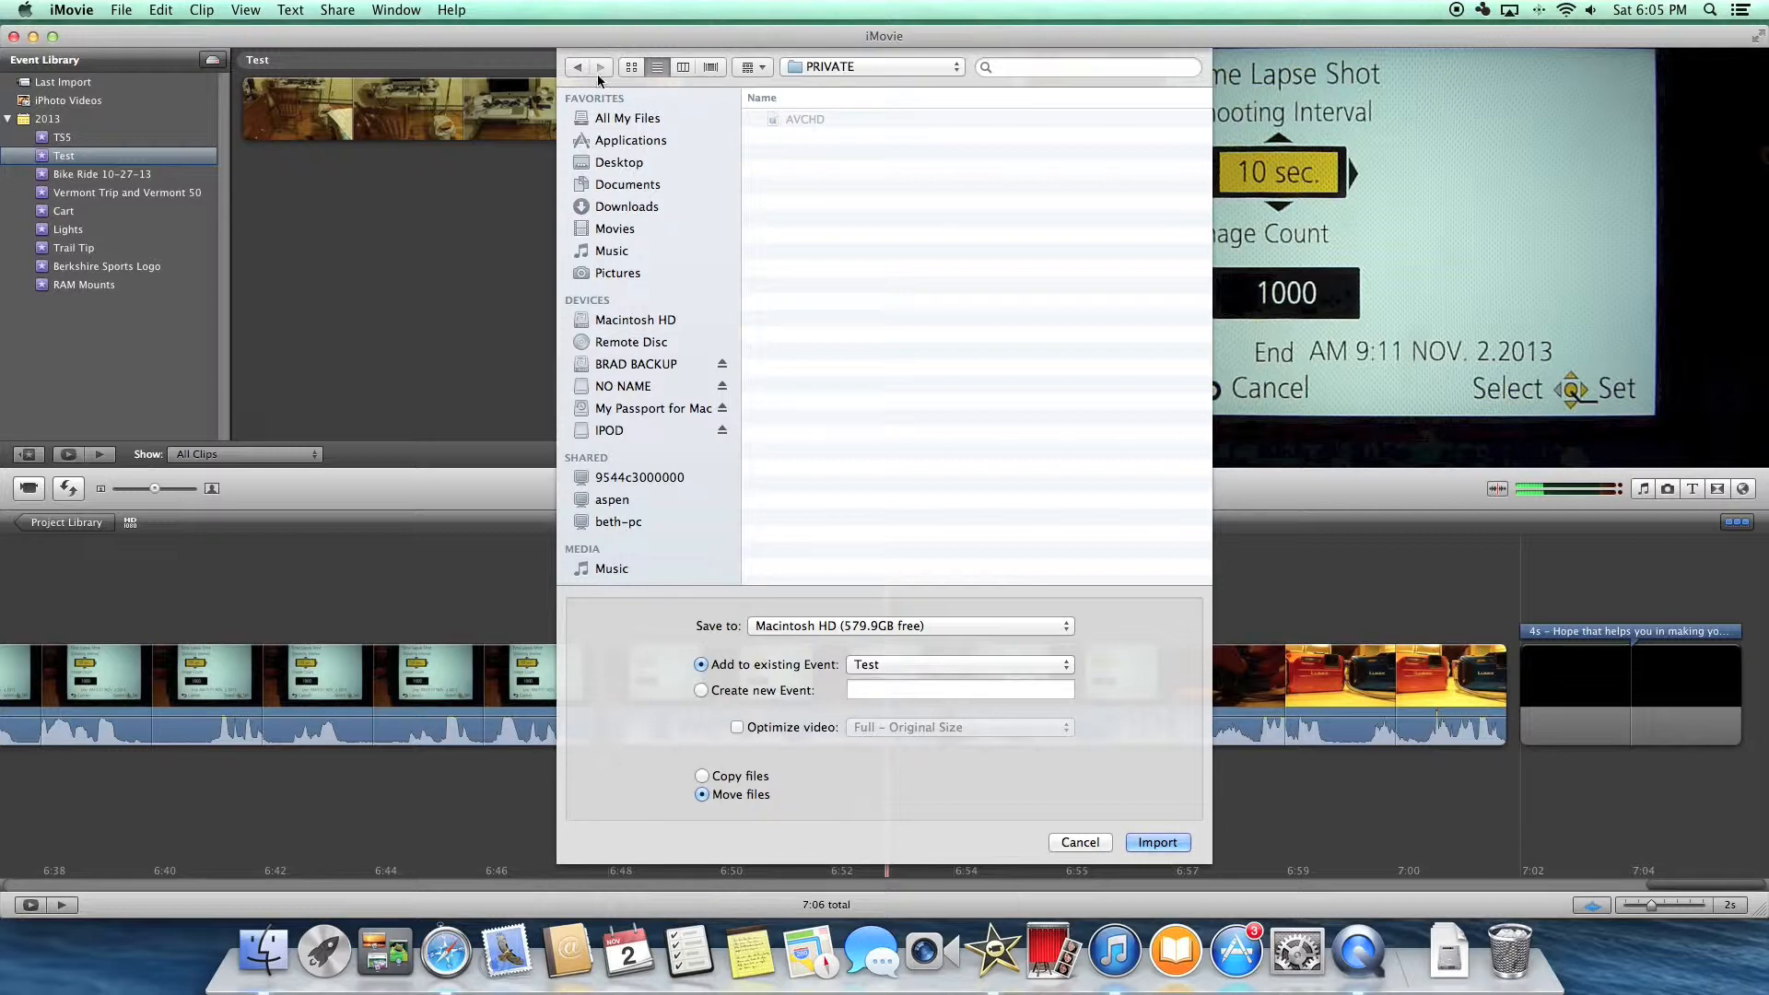
{"action": "left_click", "coordinate": [262, 951]}
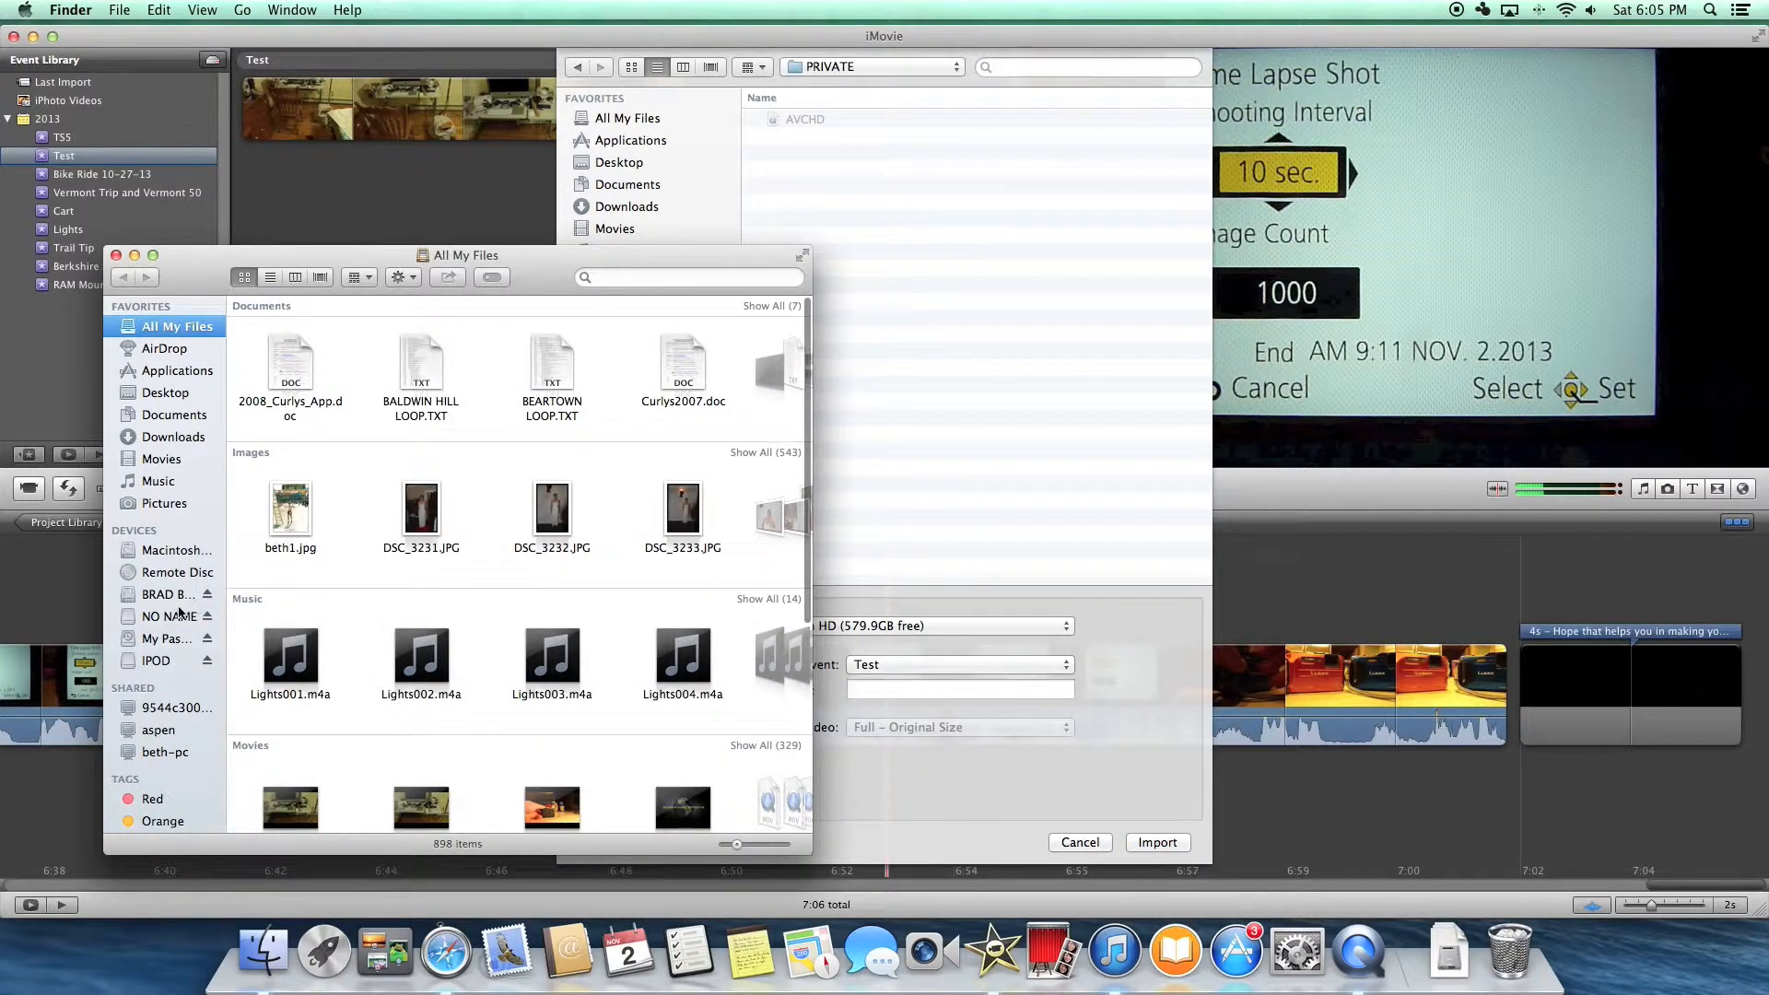
{"action": "left_click", "coordinate": [166, 616]}
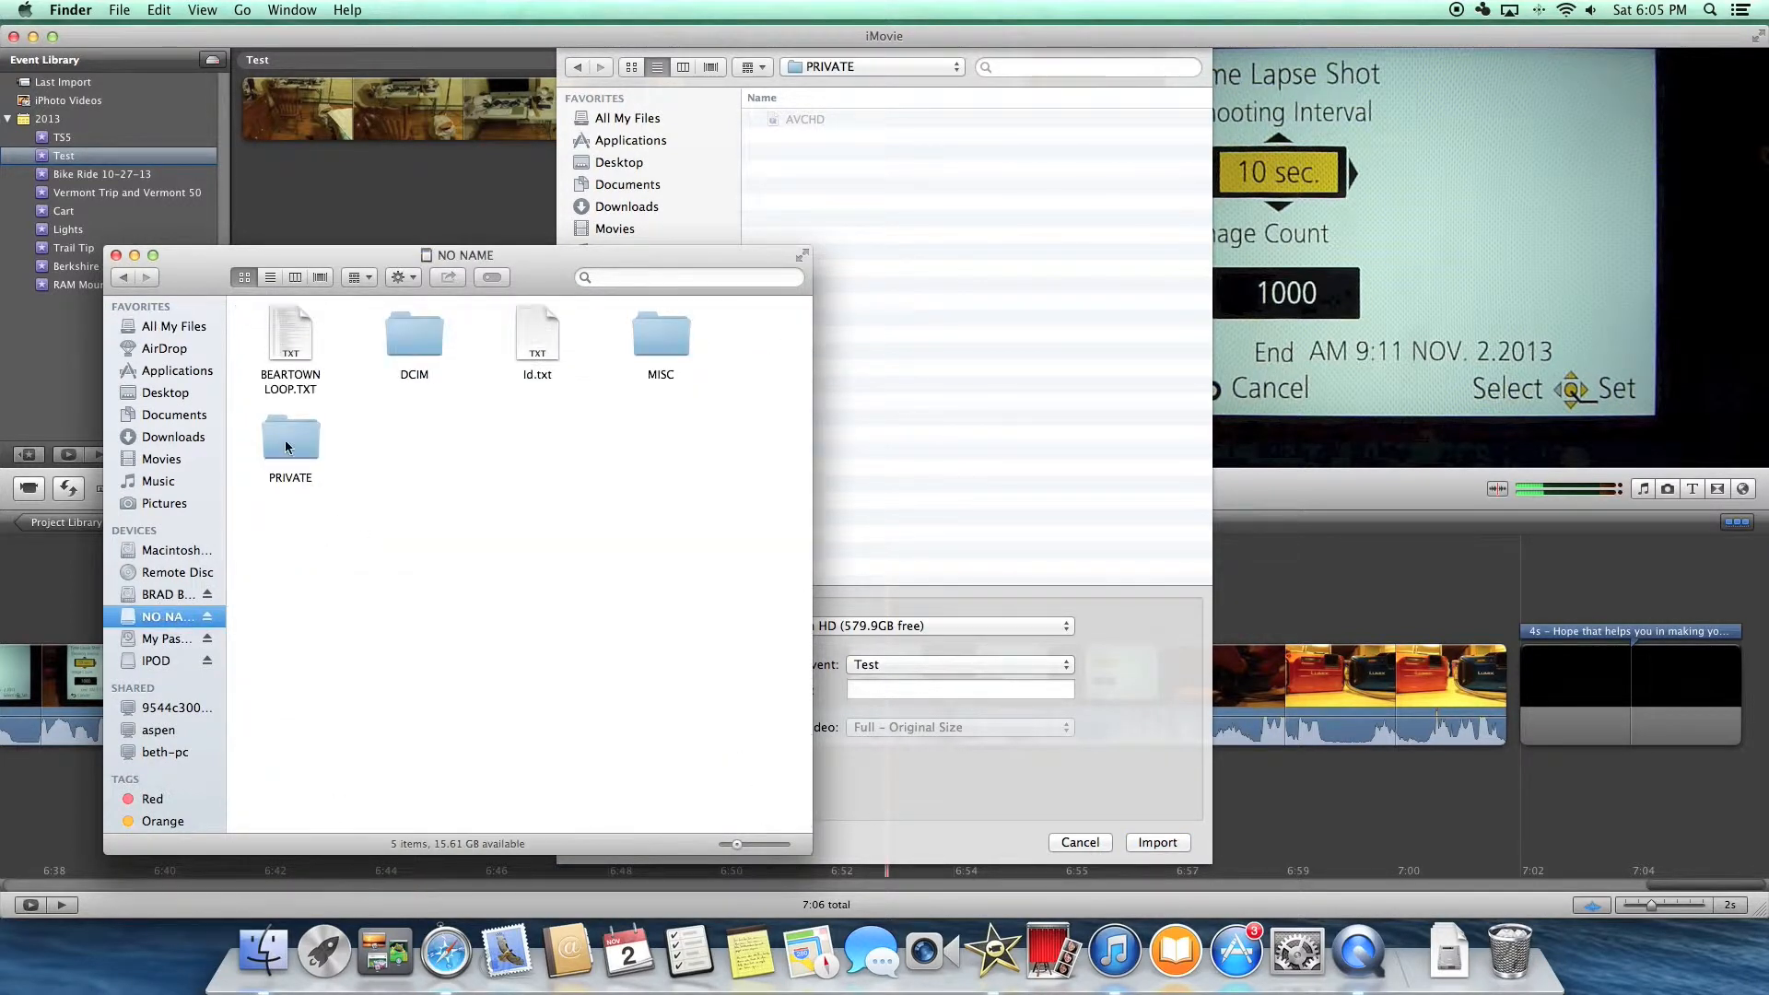
{"action": "double_click", "coordinate": [289, 441]}
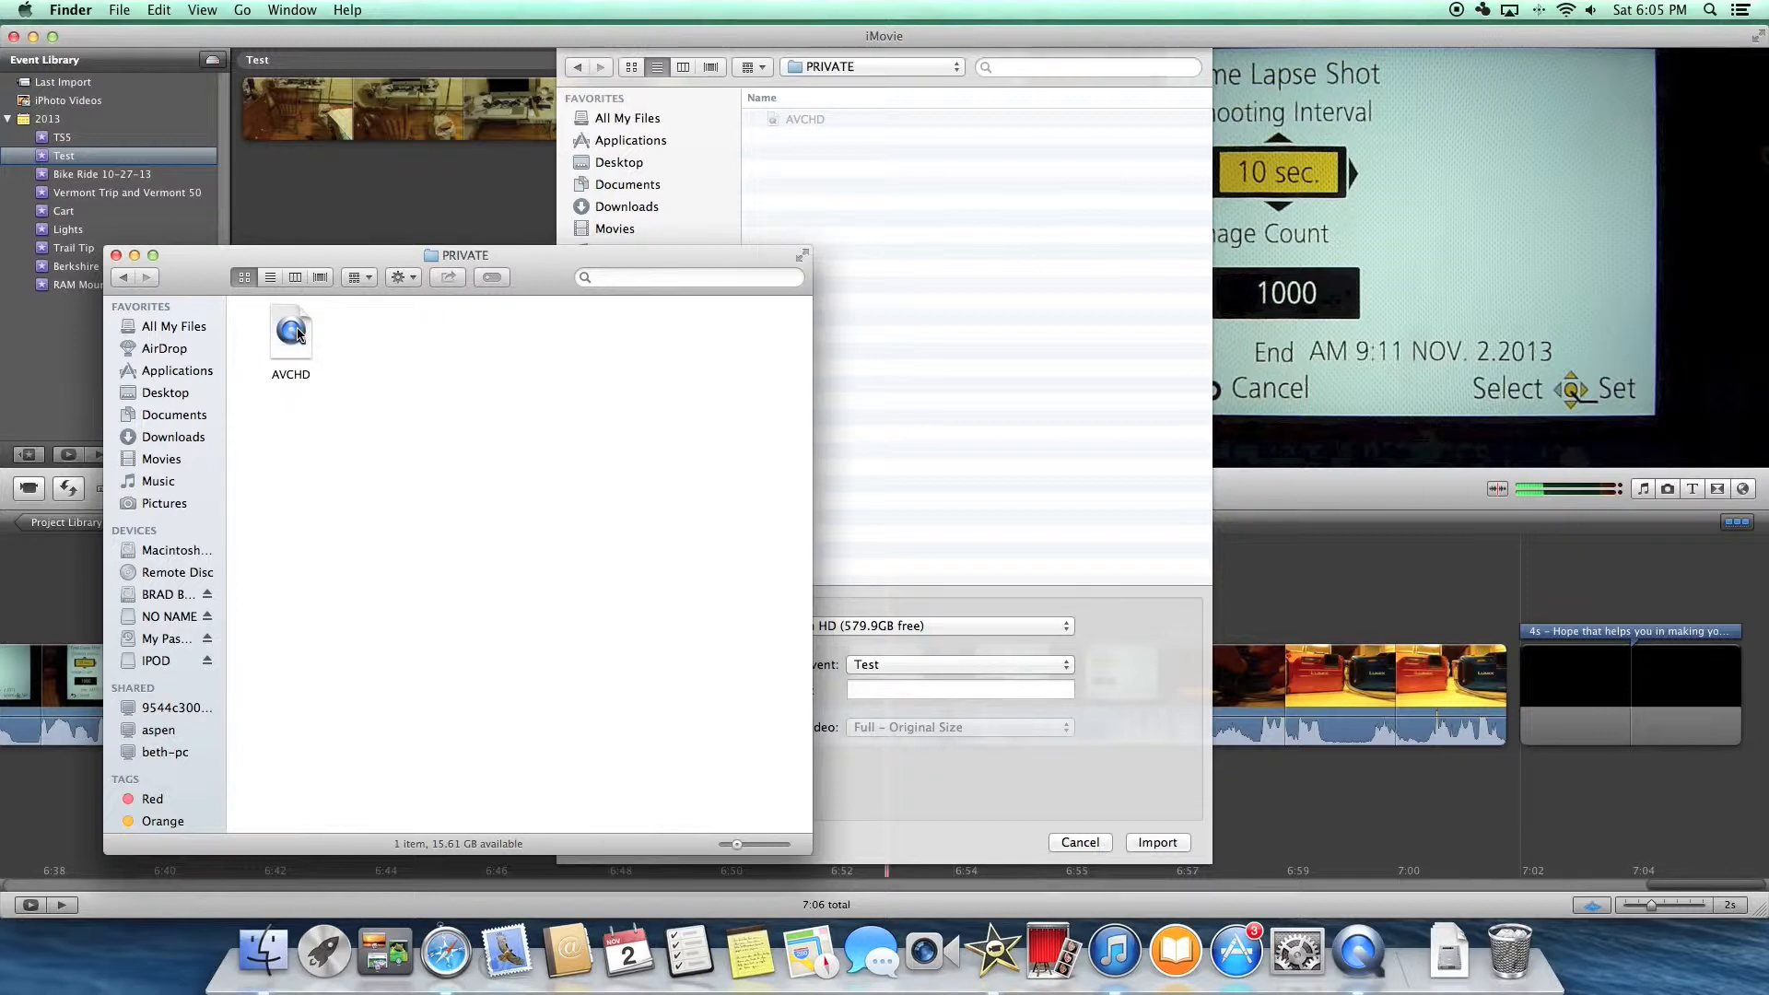
Step: Show package contents of AVCHD and BDMV, enter STREAM and attempt to open 00002.MTS
{"action": "right_click", "coordinate": [291, 334]}
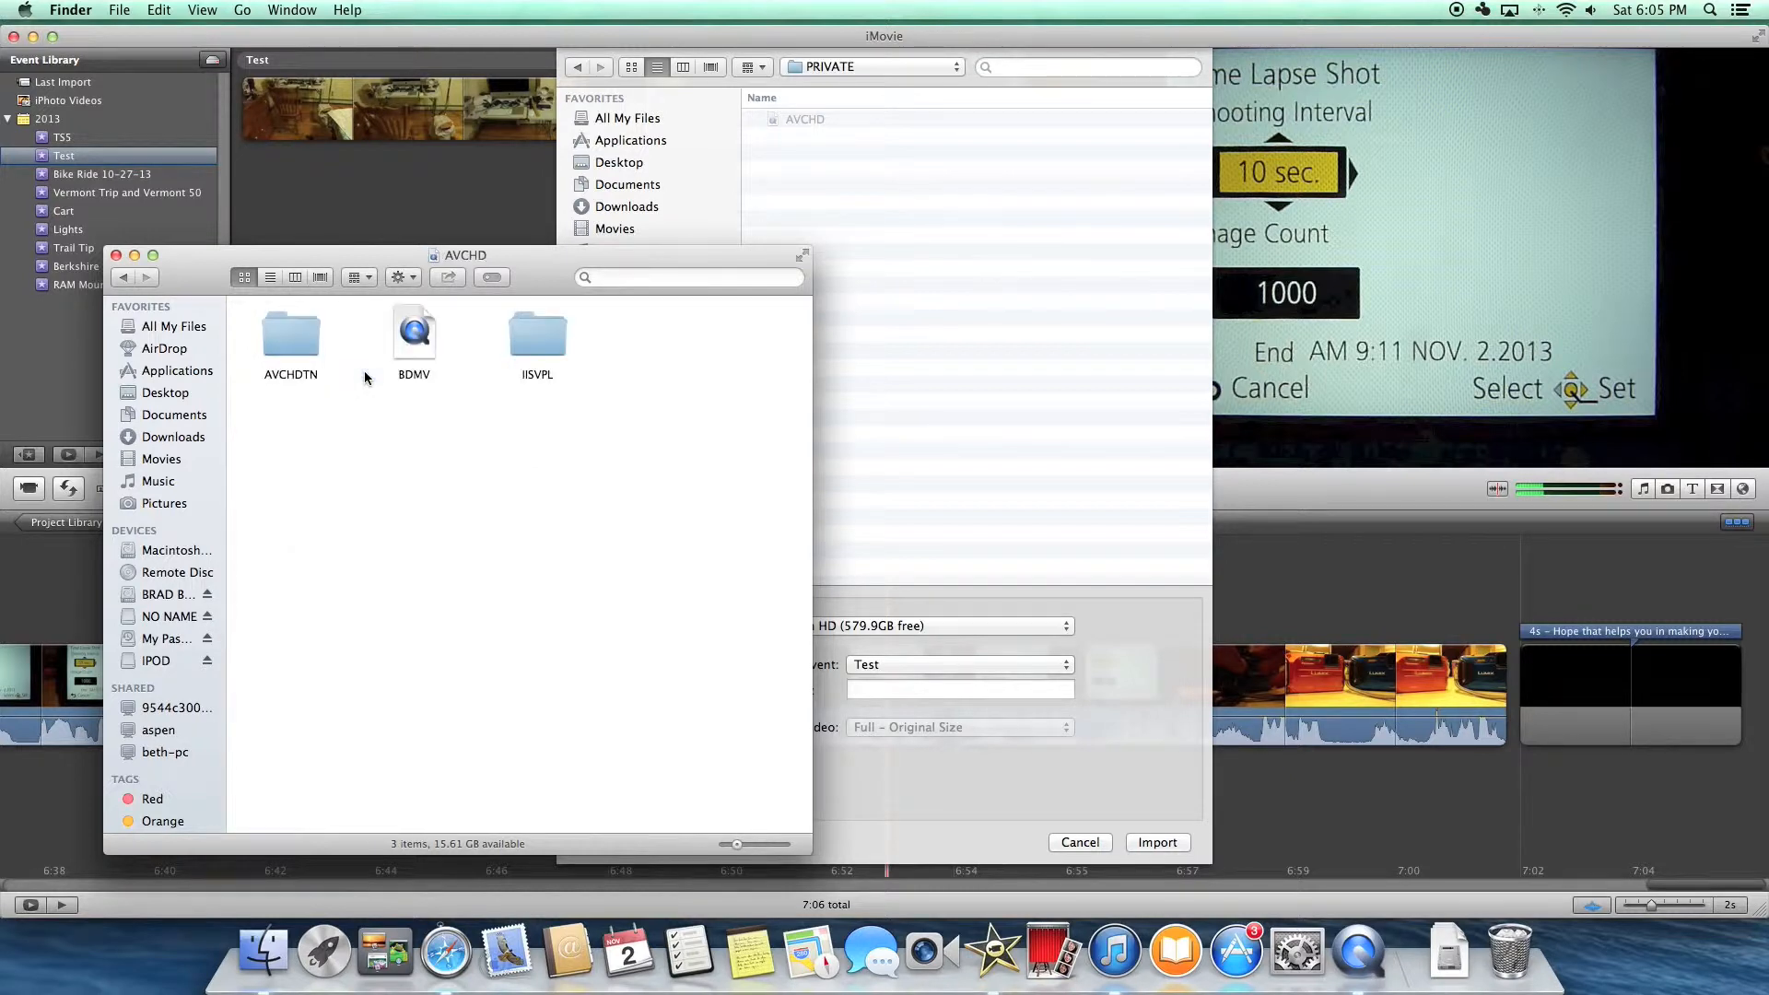
{"action": "left_click", "coordinate": [414, 330]}
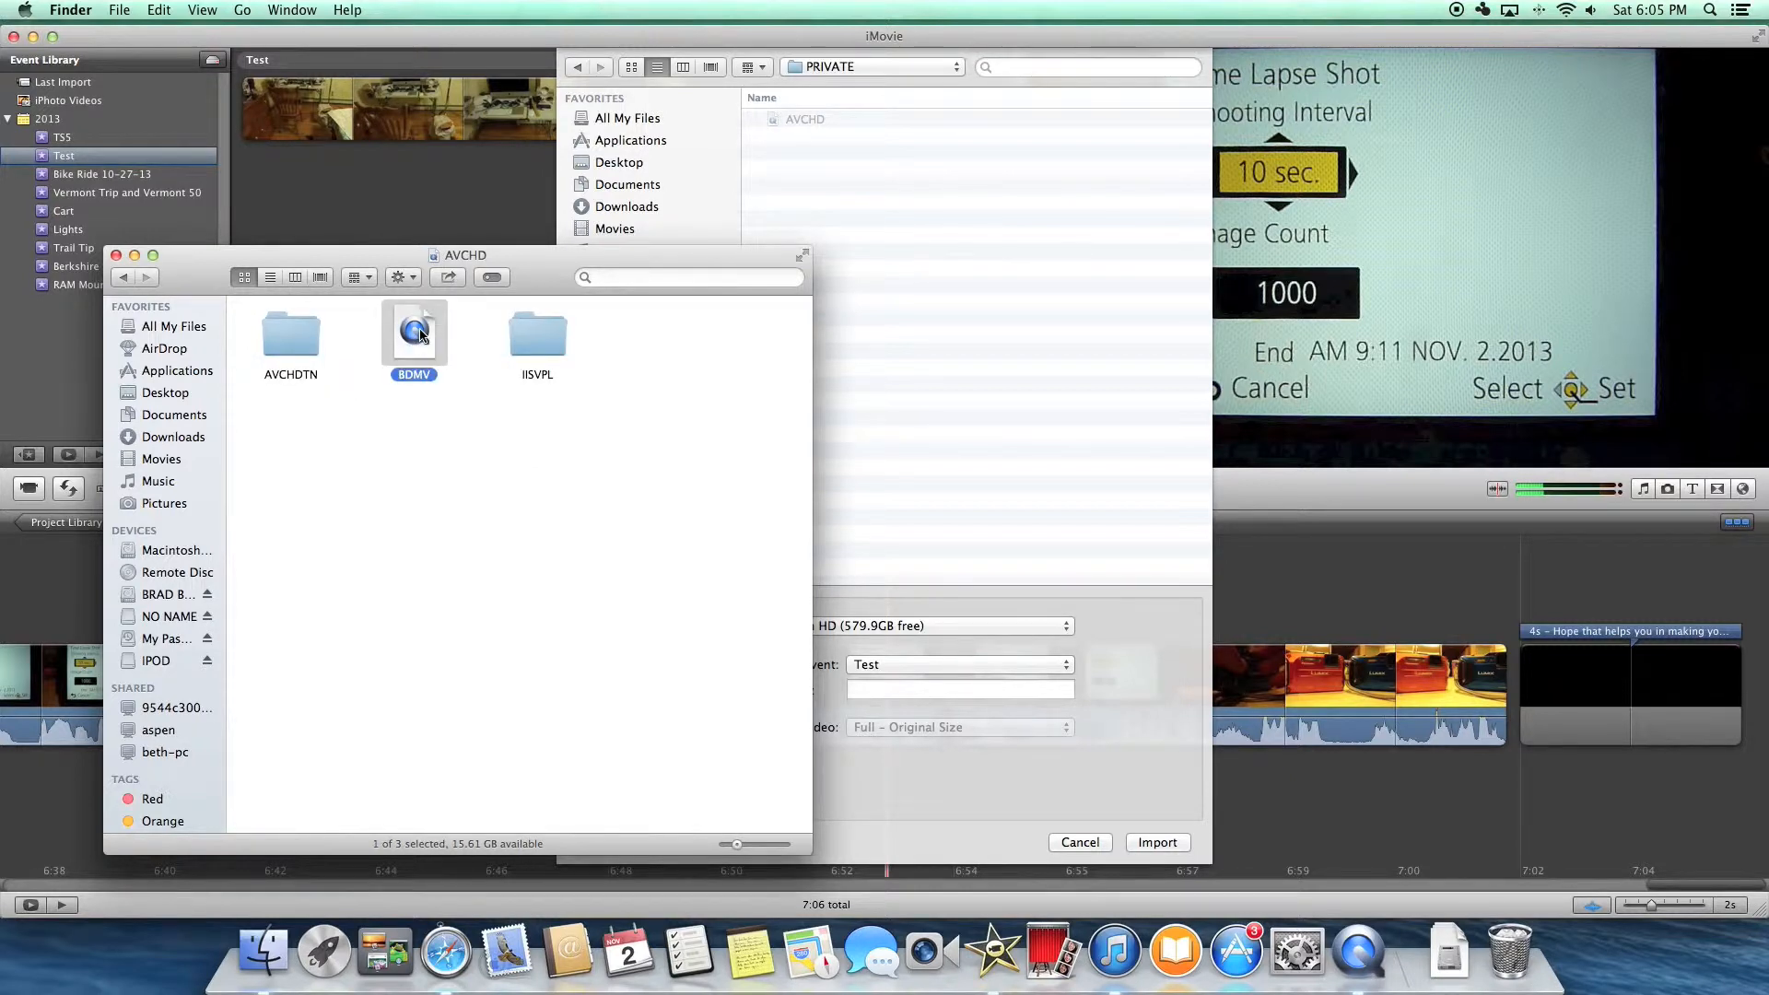
{"action": "right_click", "coordinate": [415, 328]}
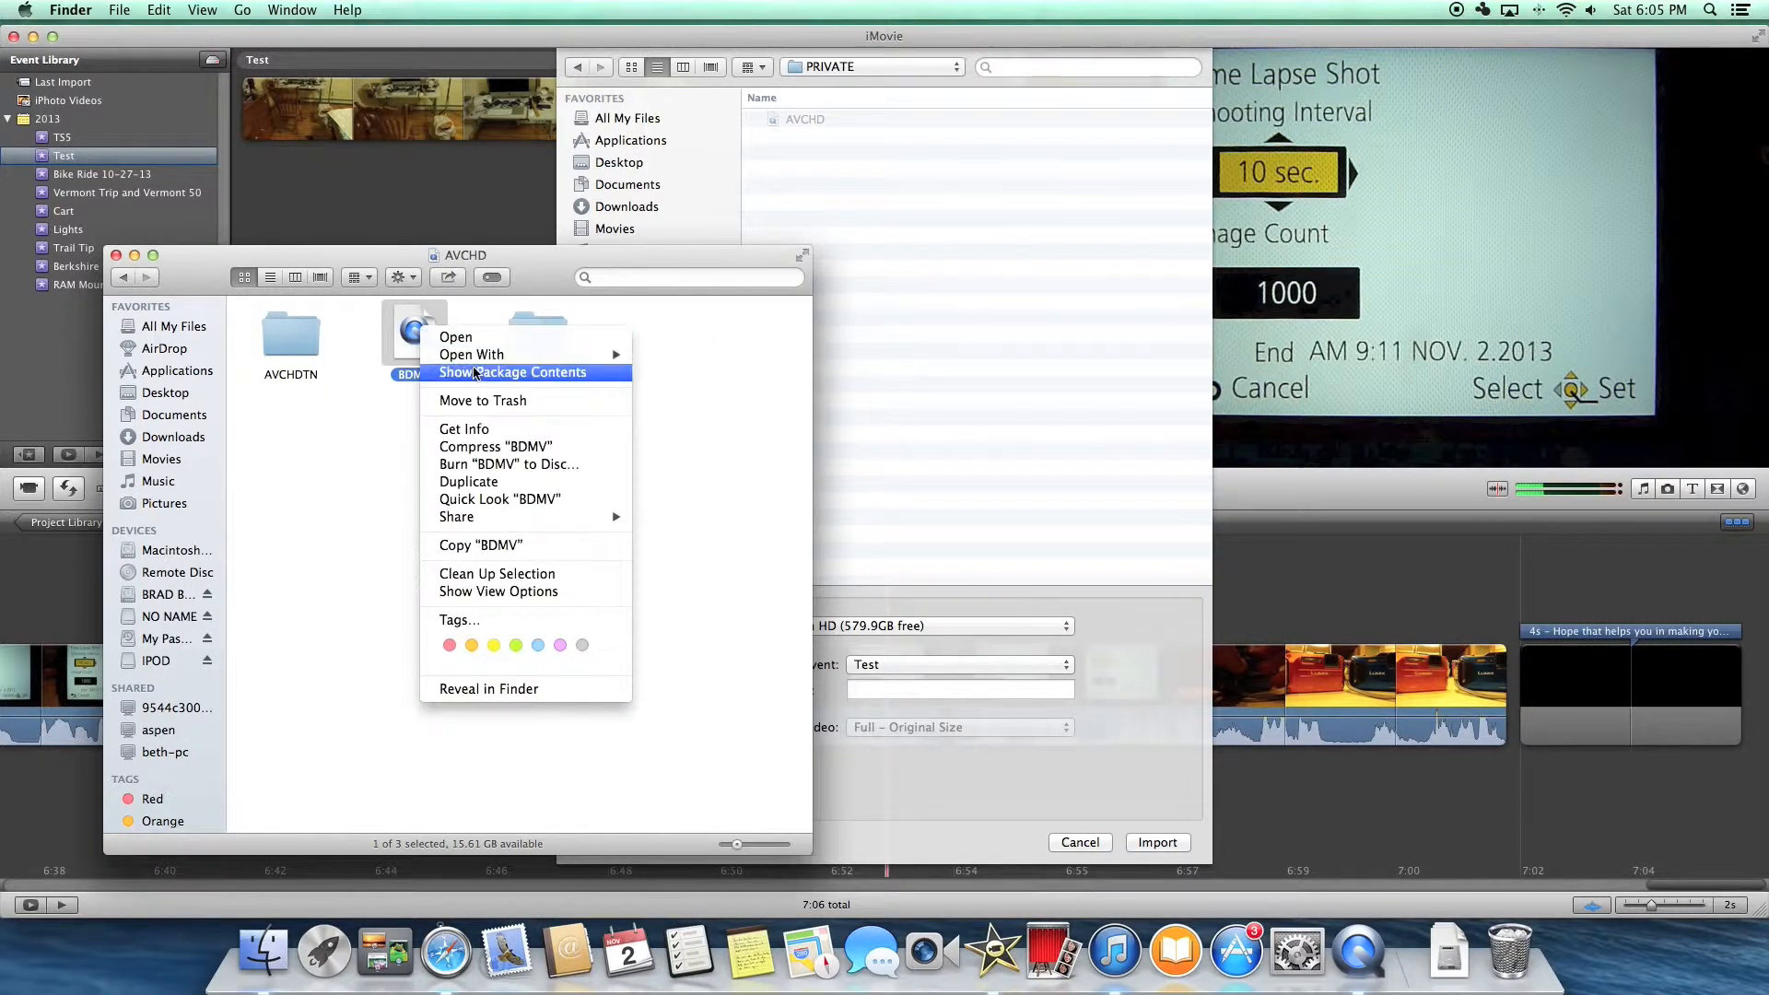
{"action": "left_click", "coordinate": [512, 372]}
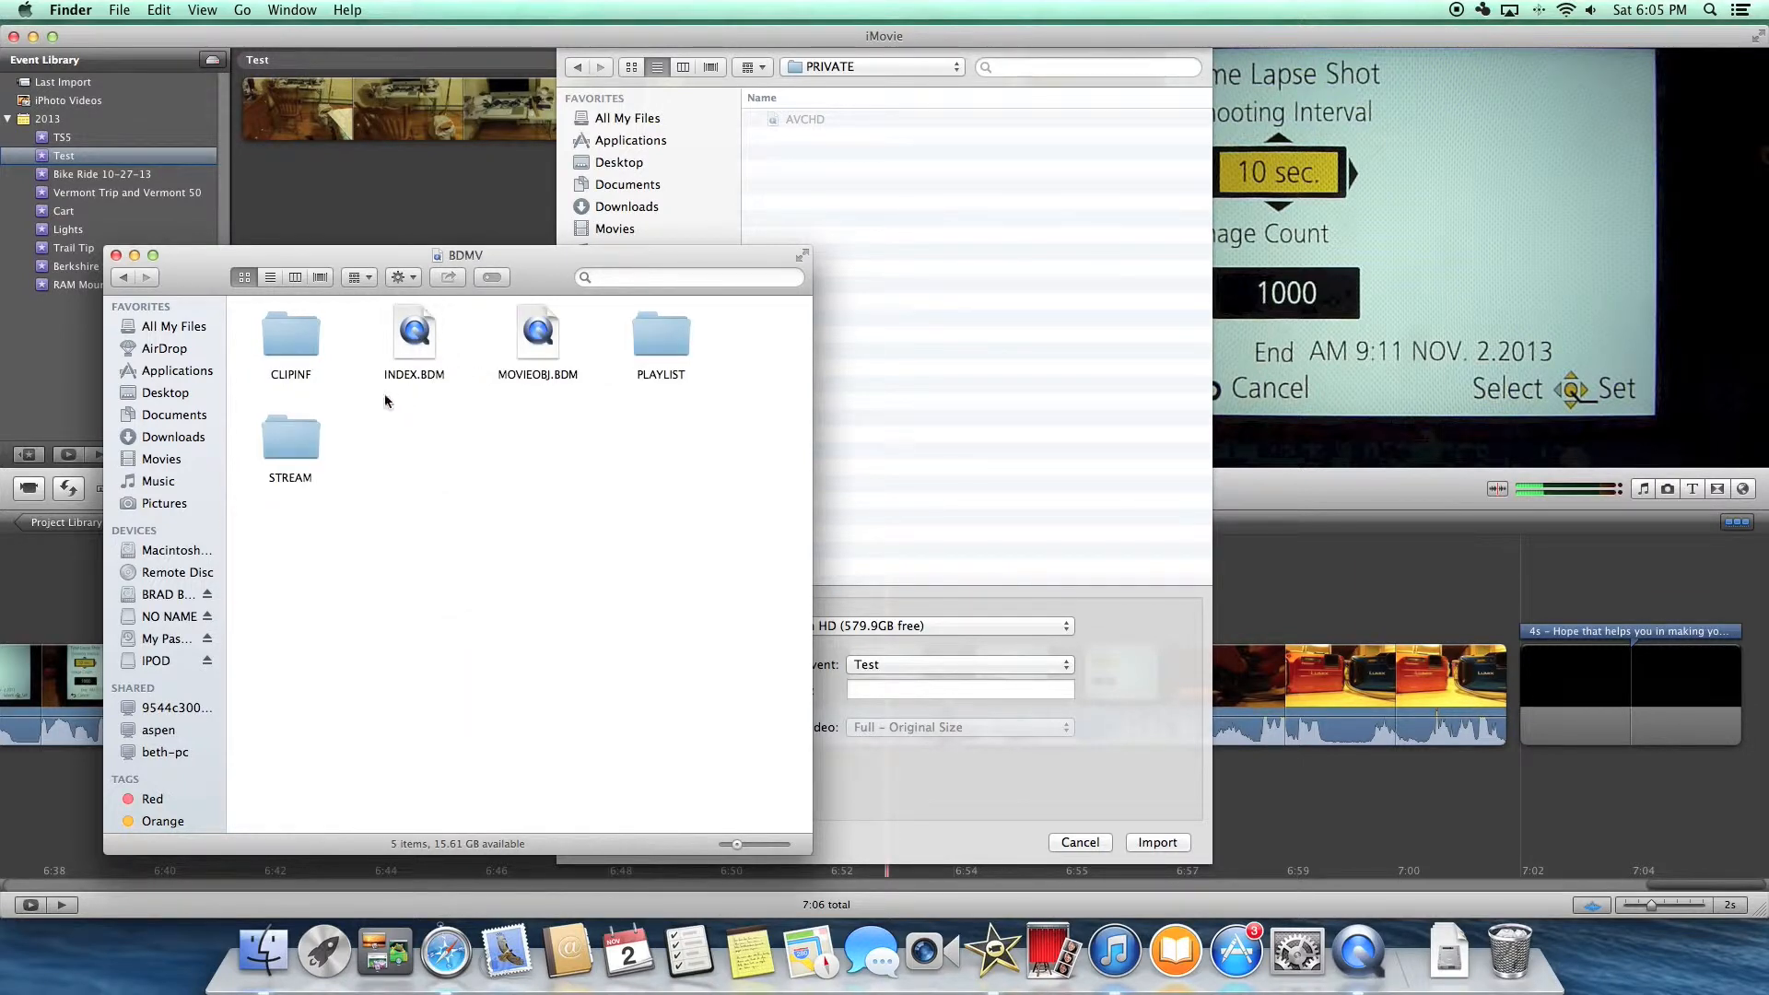
{"action": "double_click", "coordinate": [289, 440]}
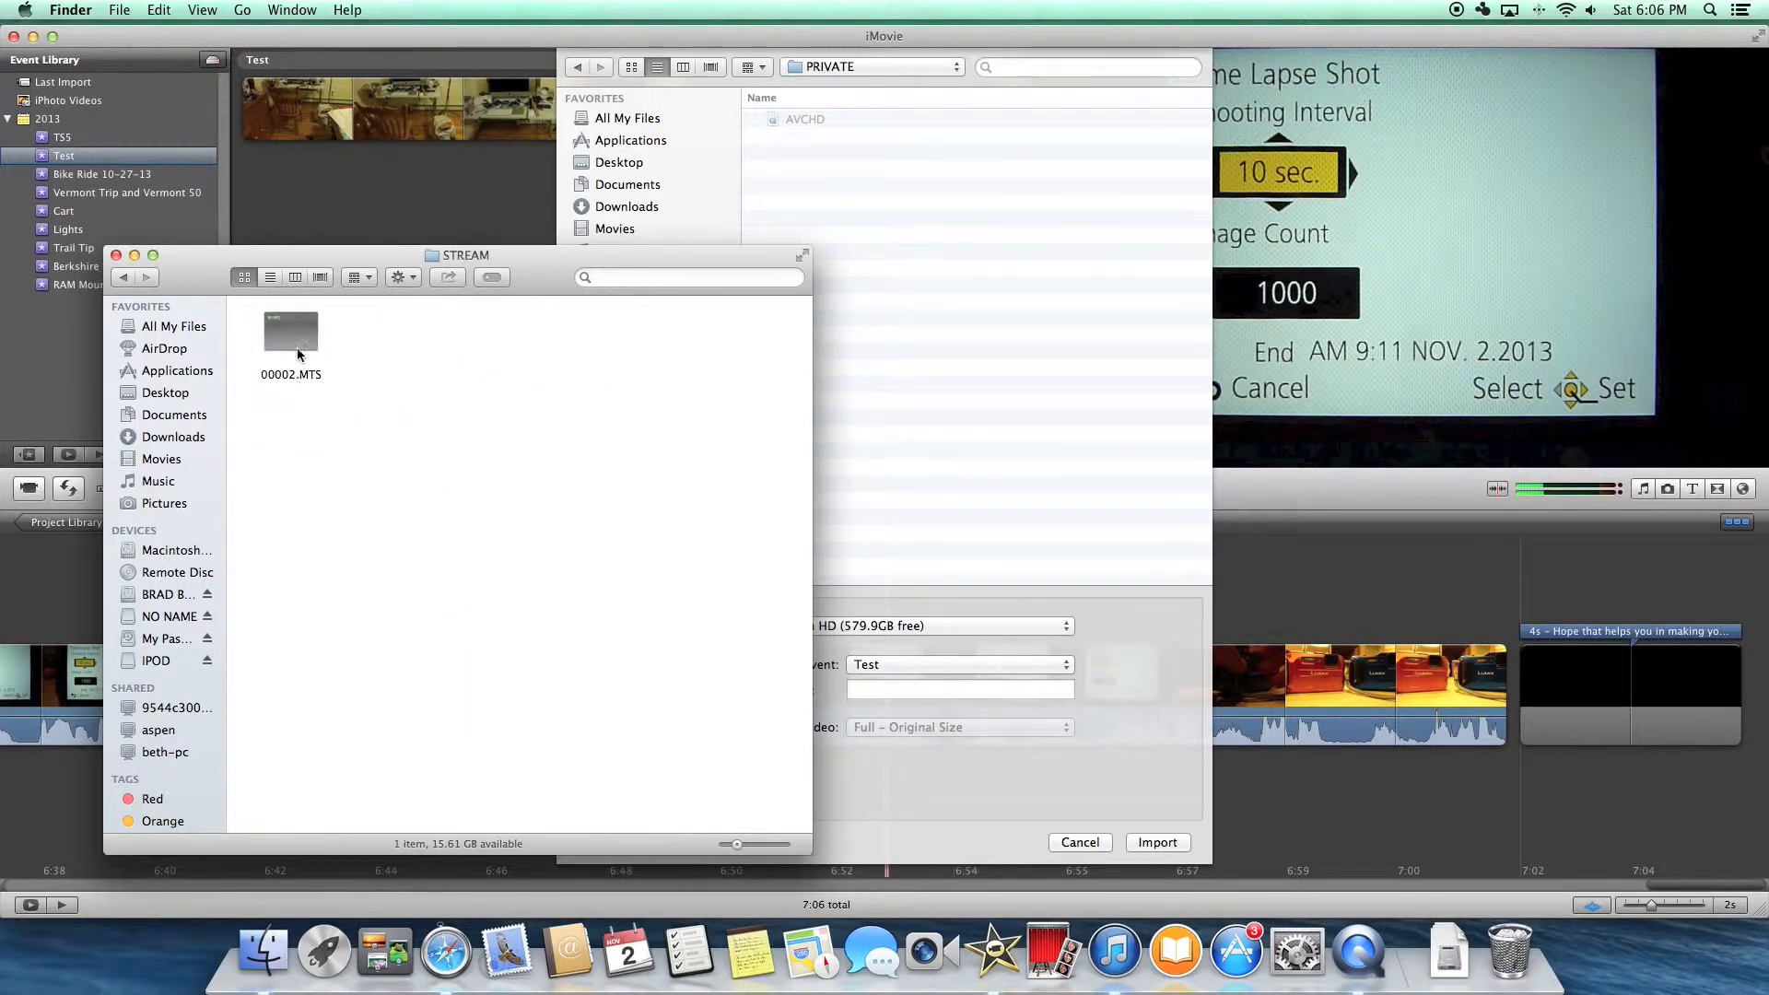
{"action": "double_click", "coordinate": [290, 334]}
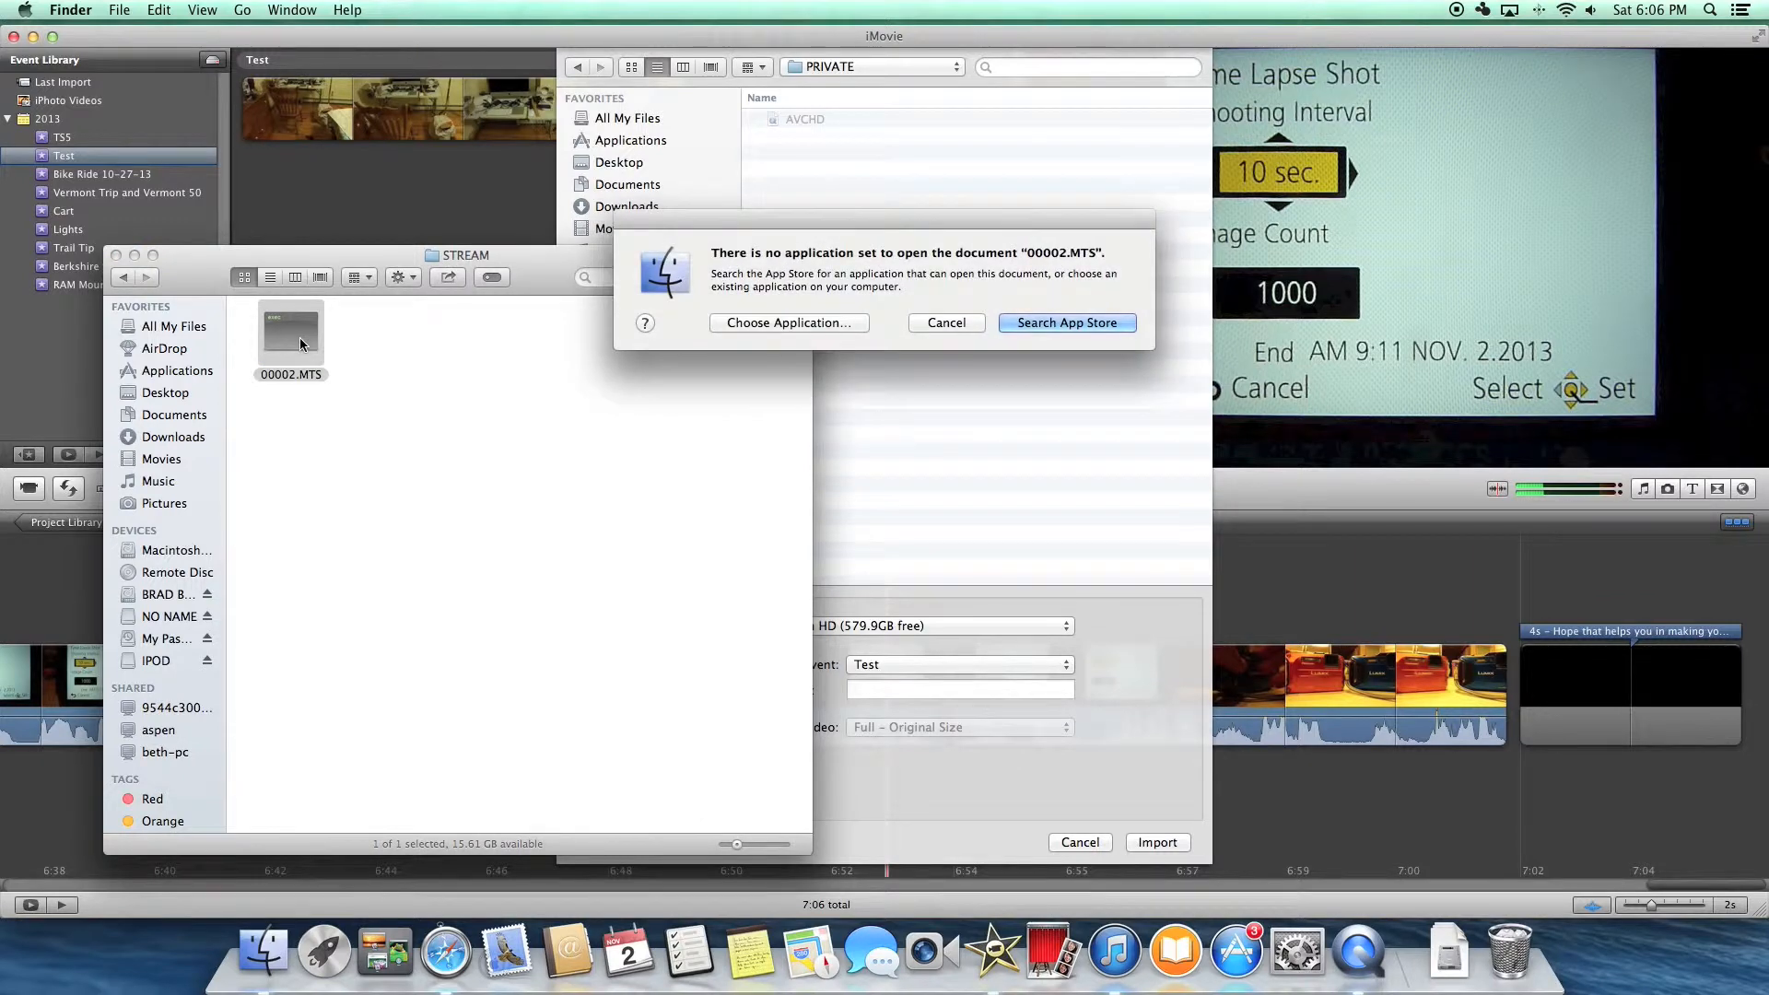
{"action": "mouse_move", "coordinate": [837, 326]}
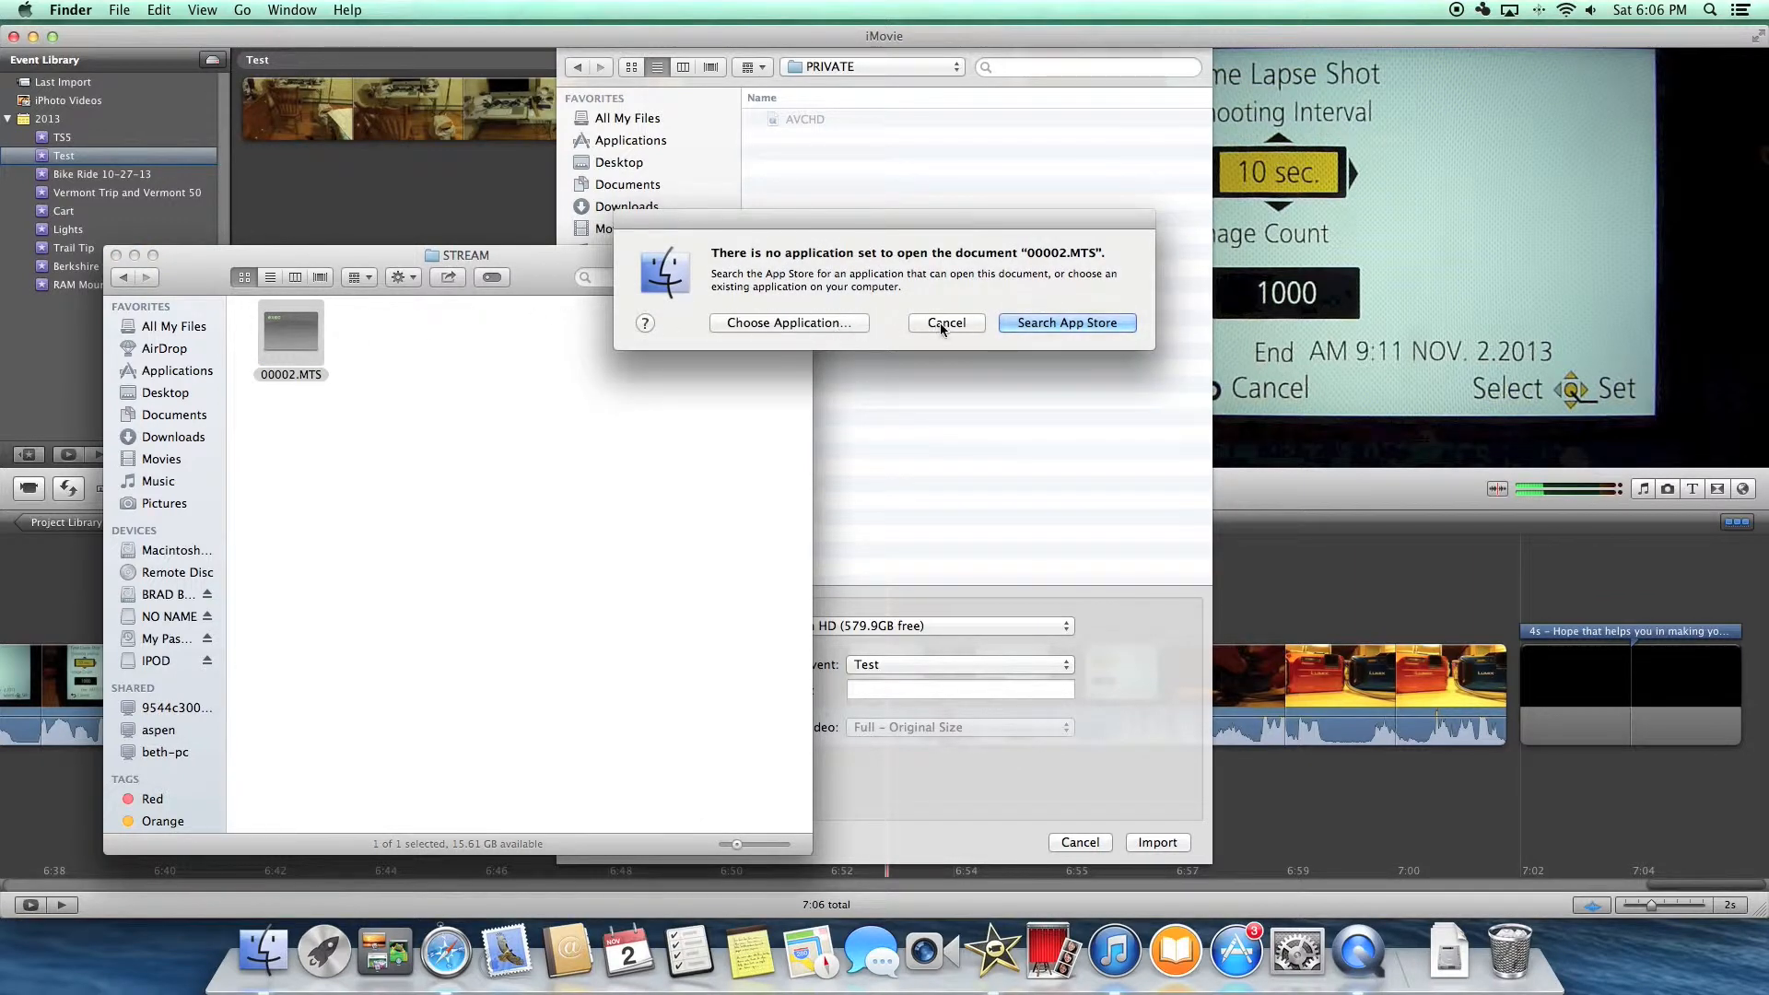
Step: Dismiss the no-application alert and bring up Launchpad to start Smart Converter Pro 2
{"action": "left_click", "coordinate": [946, 322]}
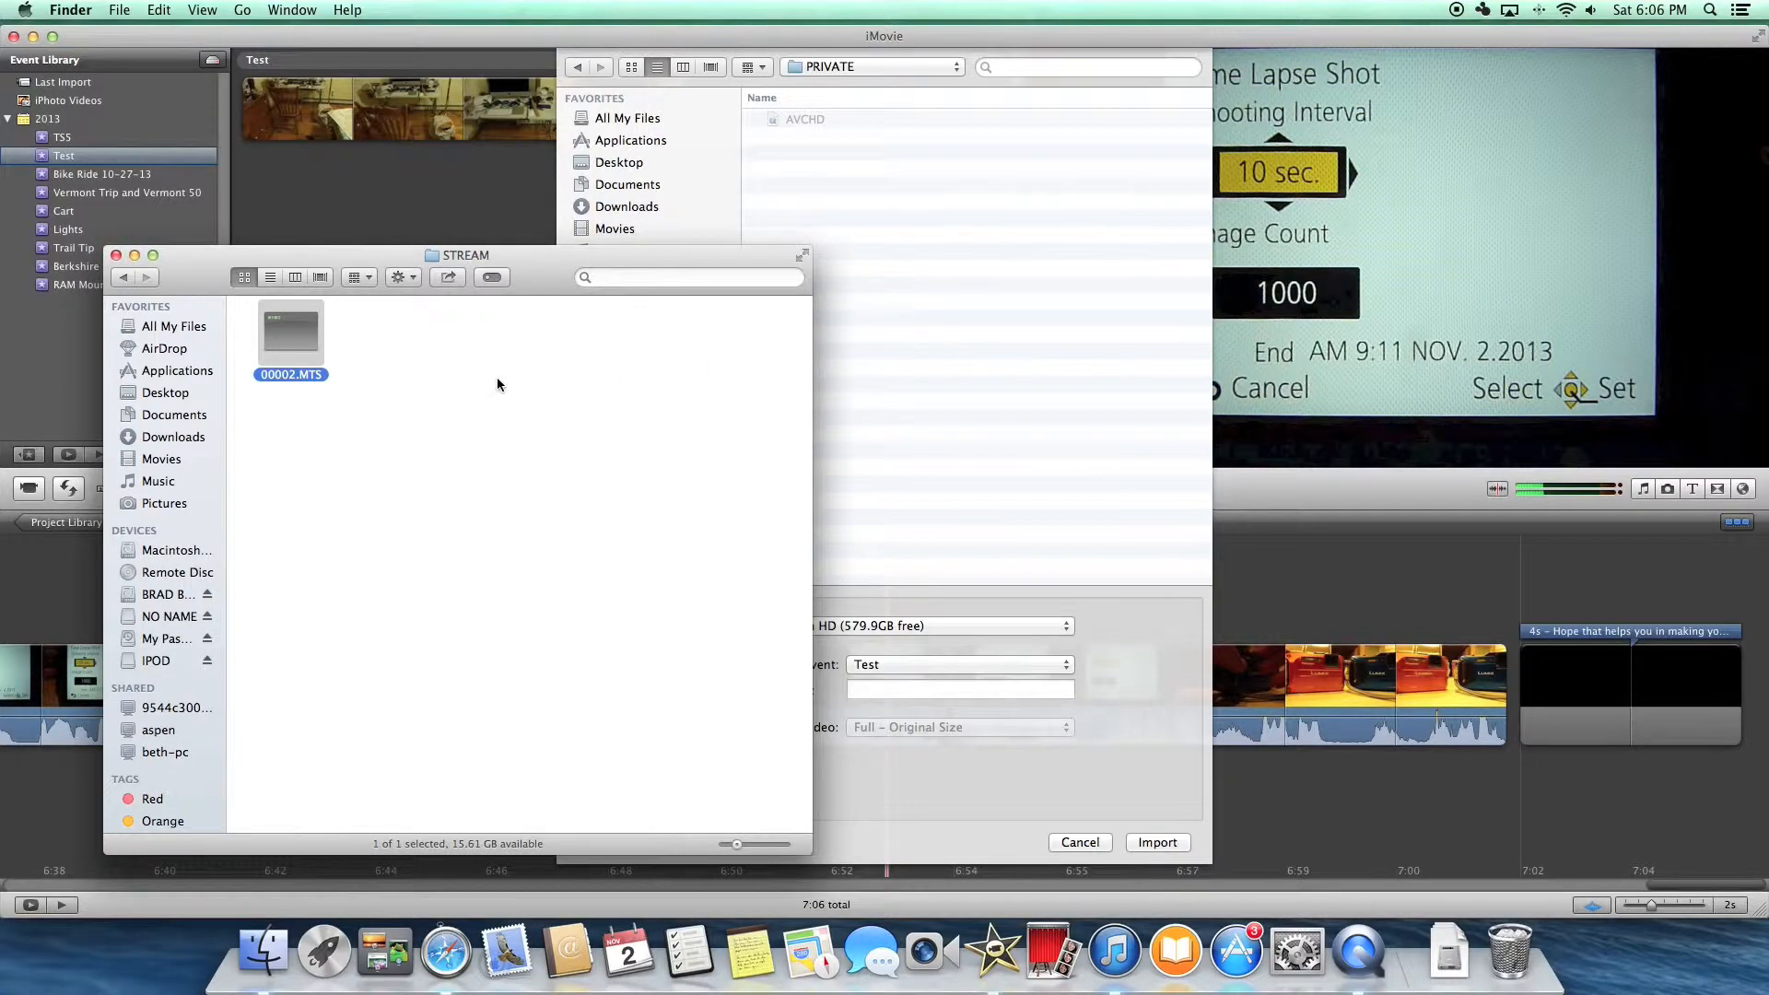
{"action": "mouse_move", "coordinate": [324, 951]}
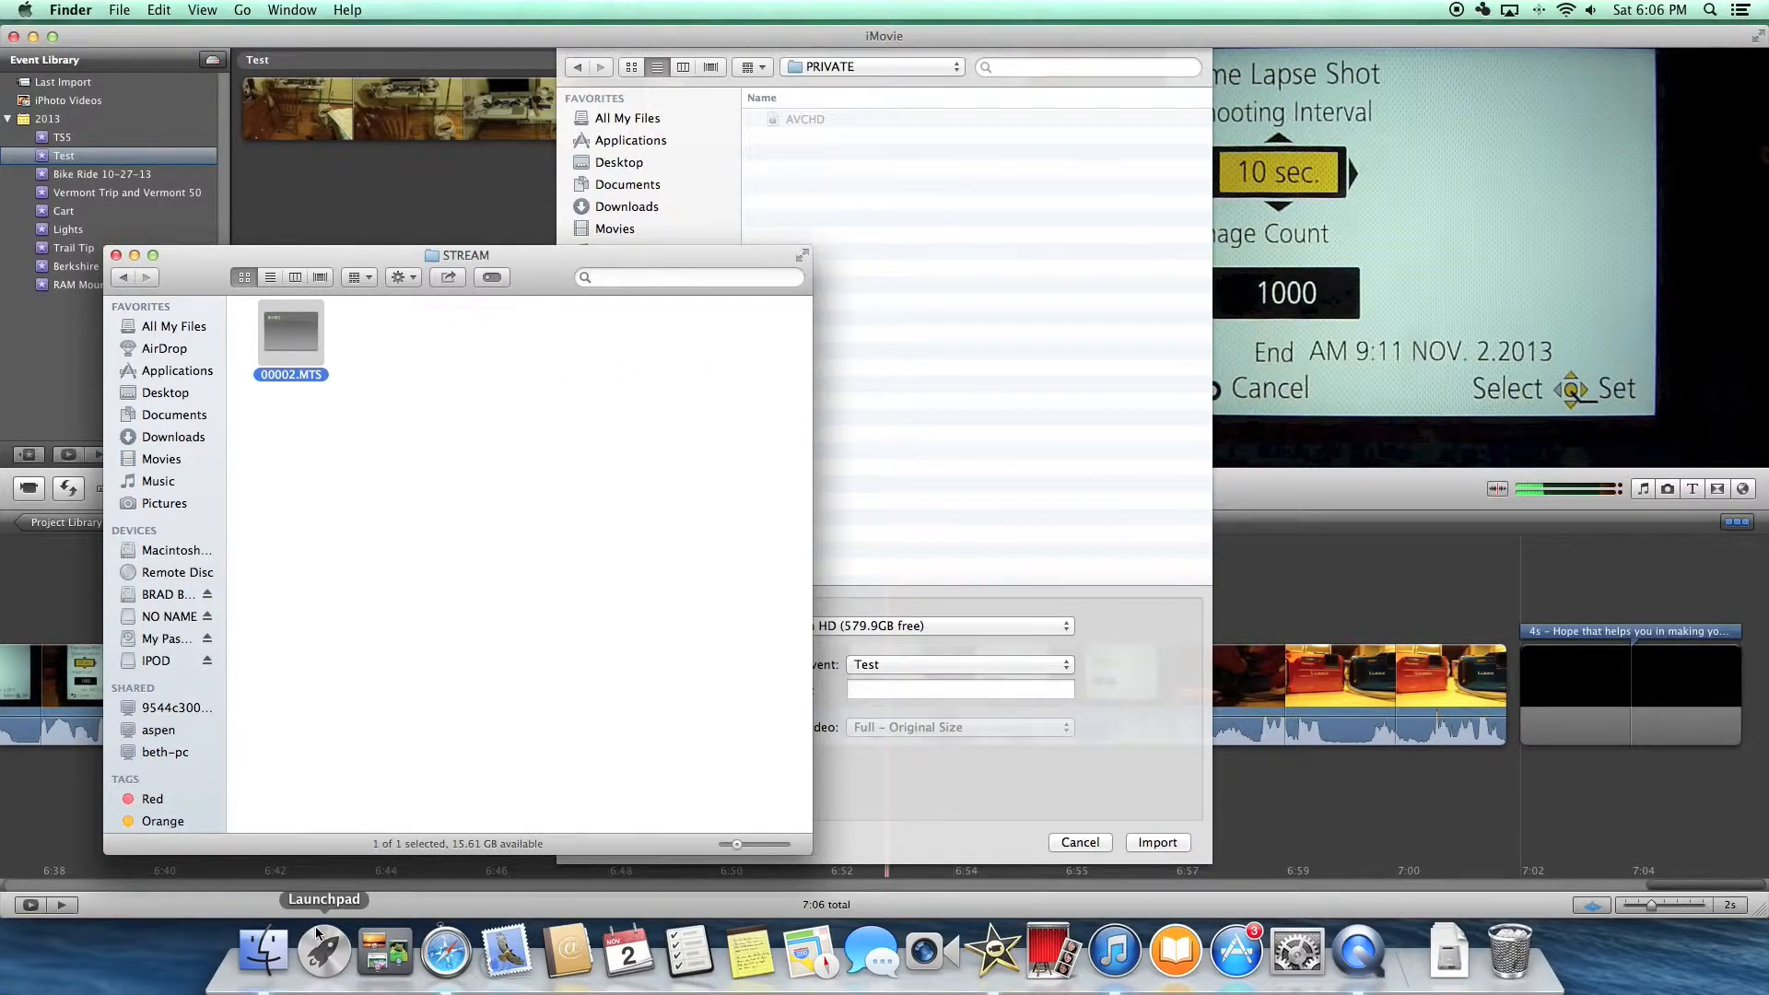
{"action": "left_click", "coordinate": [323, 951]}
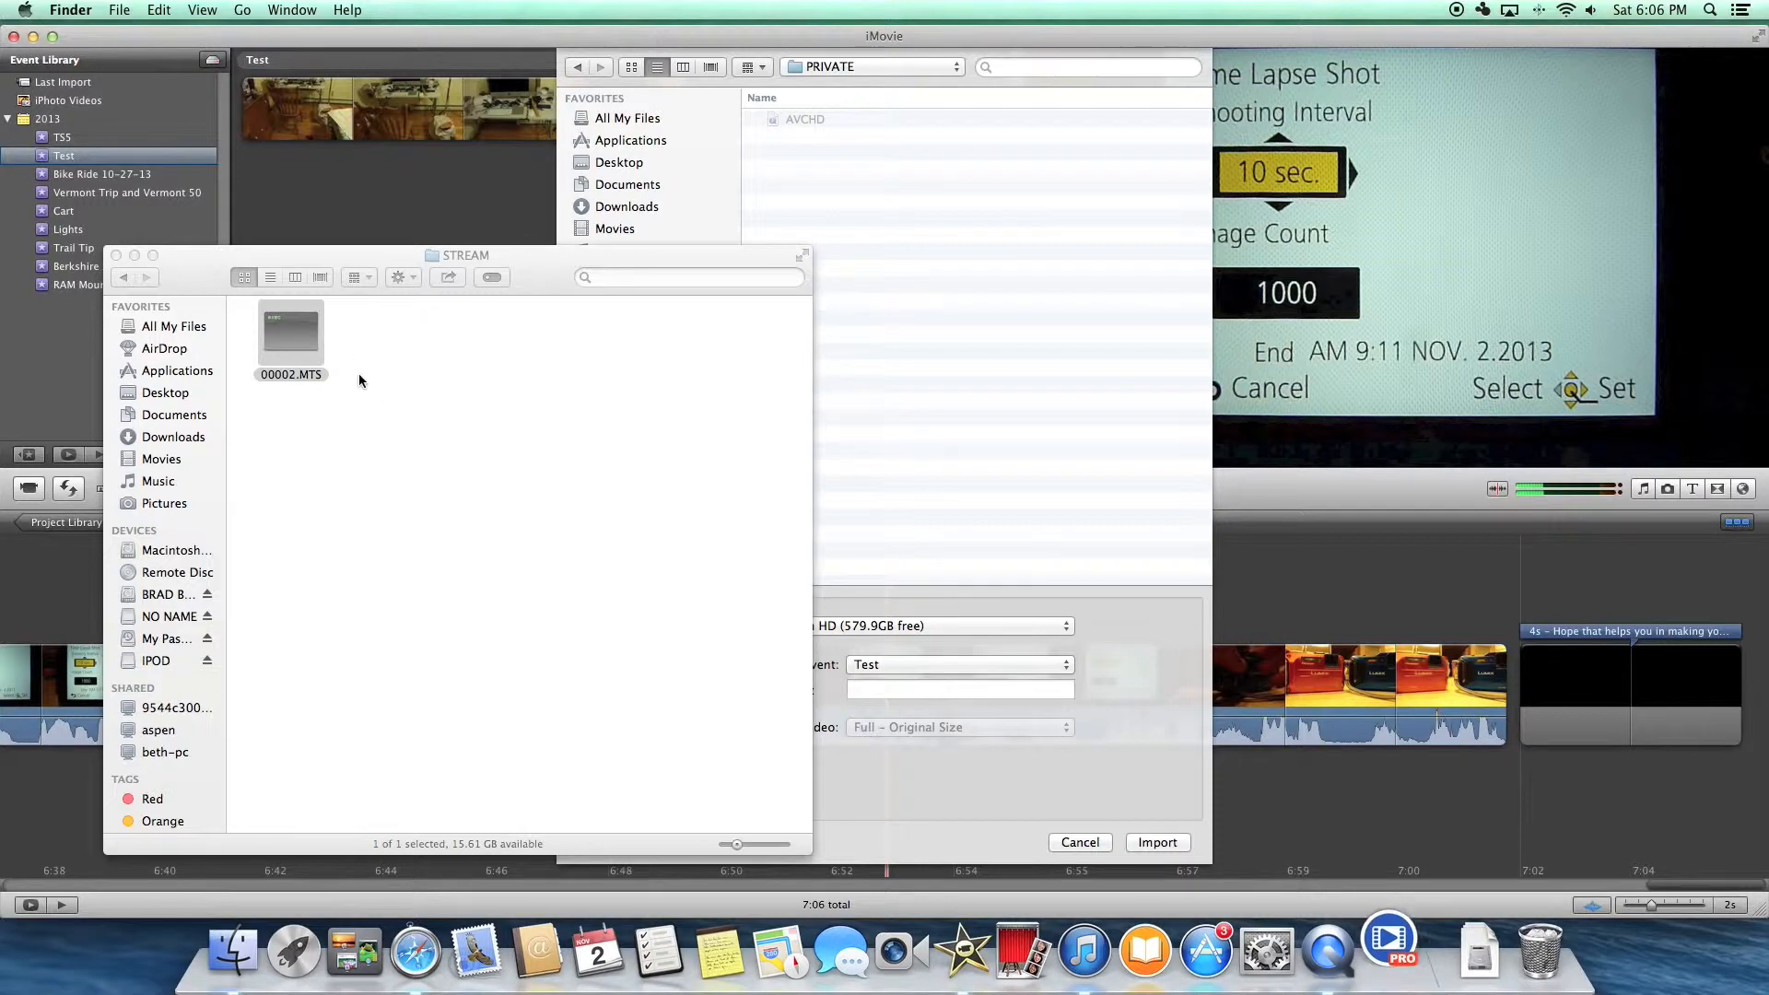
{"action": "mouse_move", "coordinate": [376, 393]}
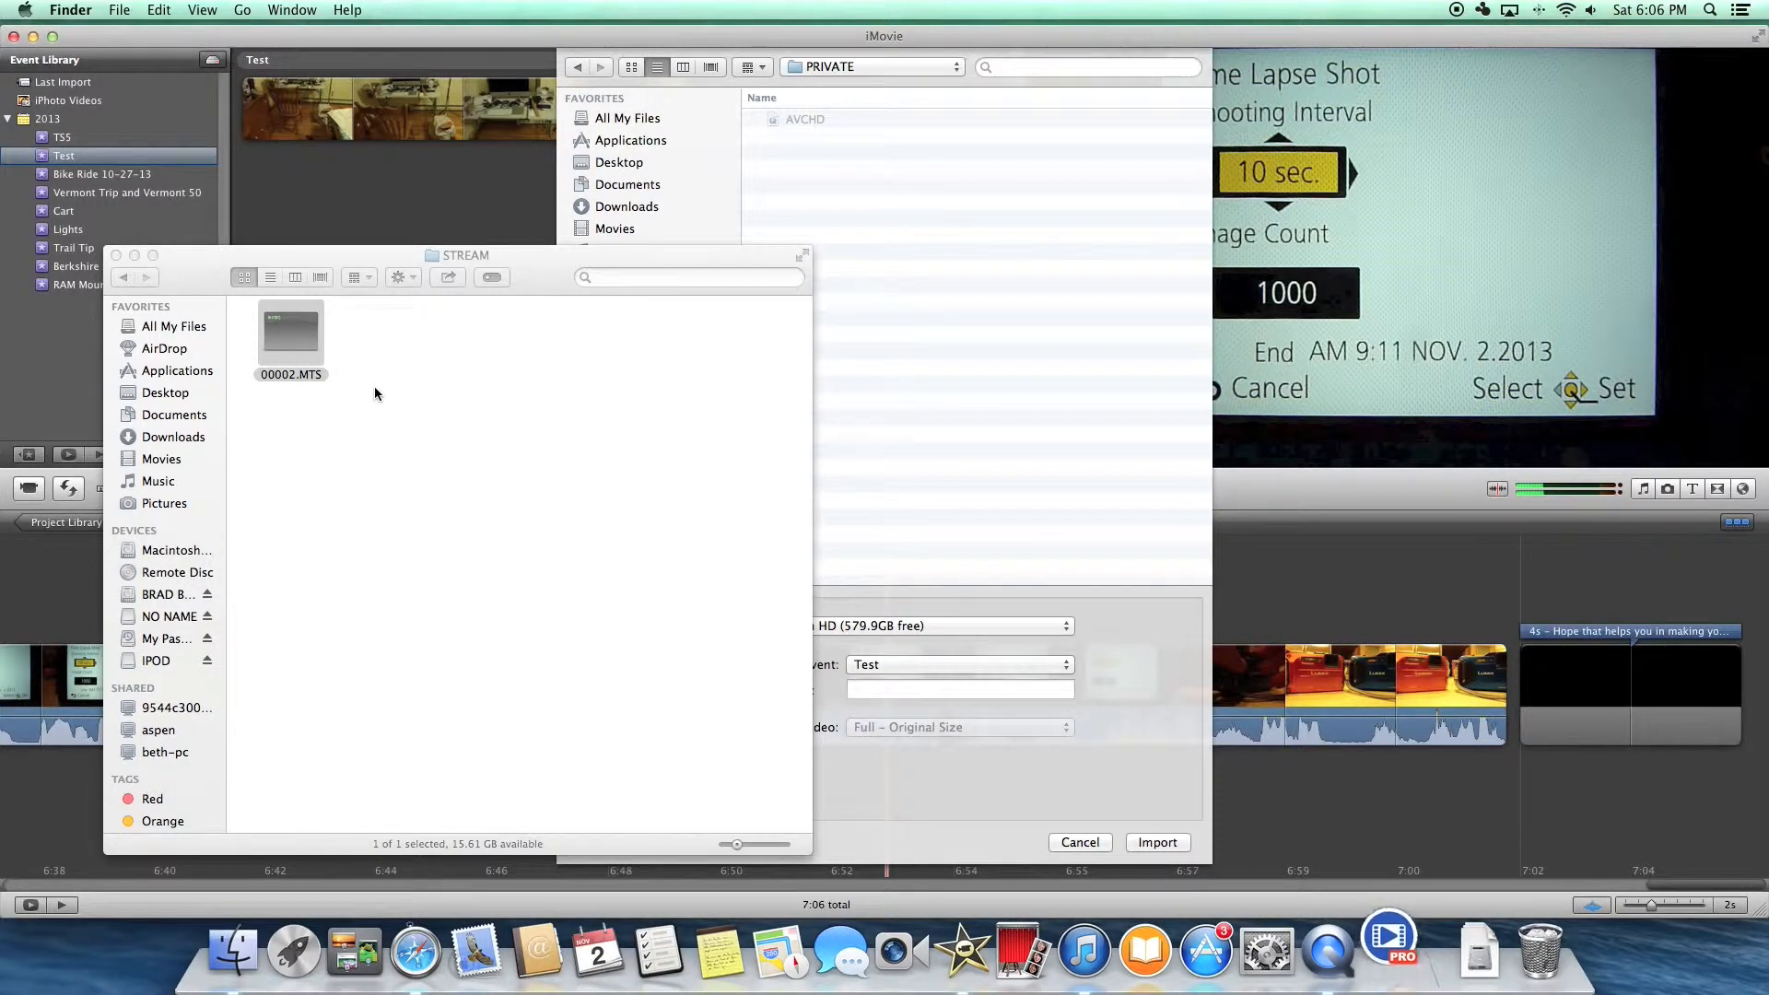
Step: Convert 00002.MTS with the Quicktime preset until its status shows Success
{"action": "left_click", "coordinate": [1389, 951]}
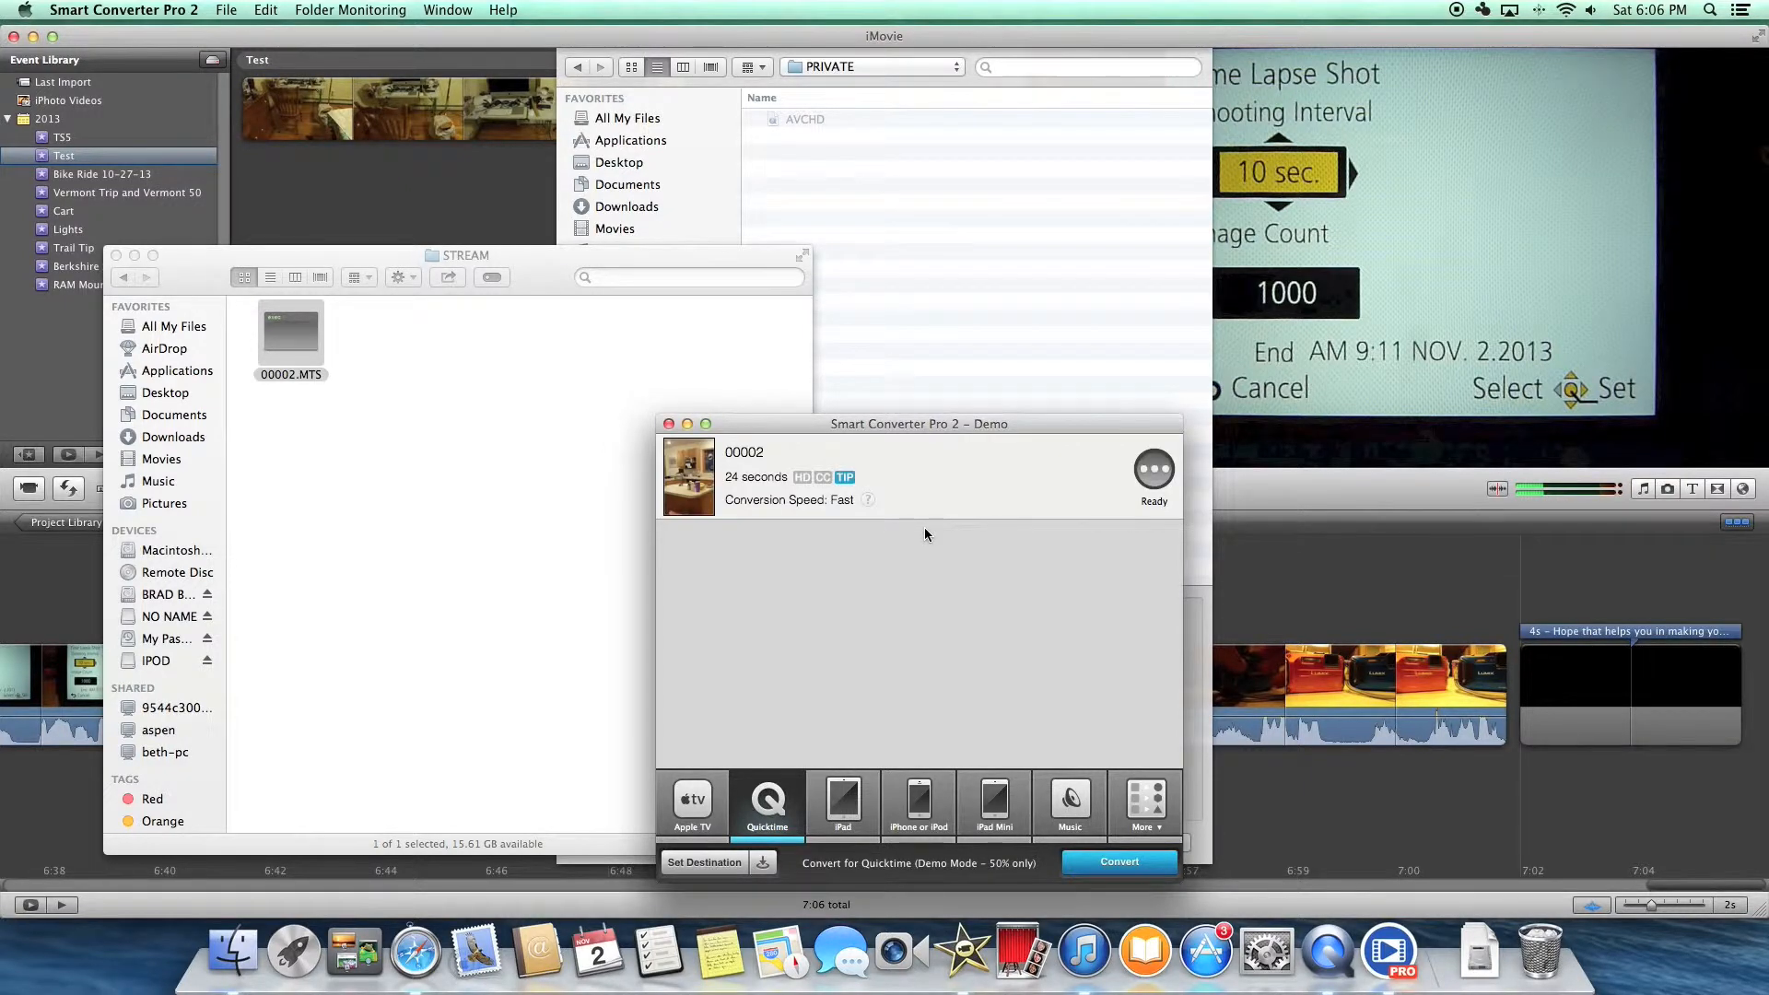
{"action": "mouse_move", "coordinate": [1019, 717]}
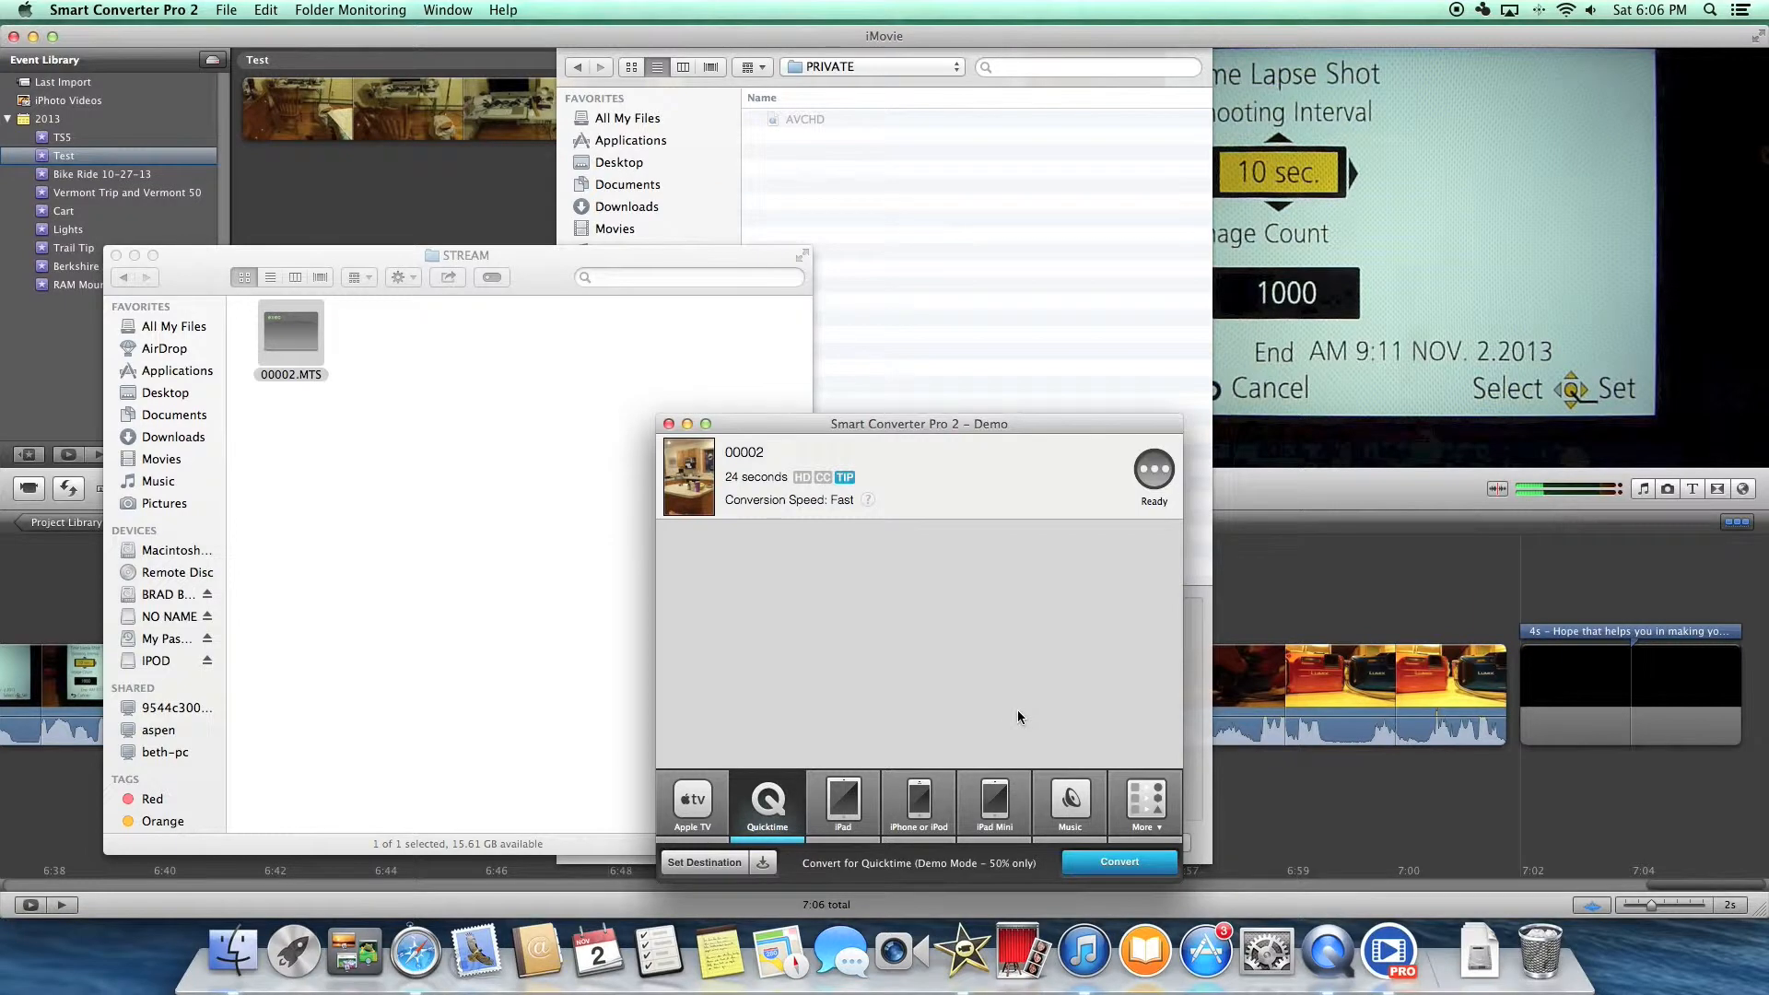
{"action": "mouse_move", "coordinate": [1089, 896]}
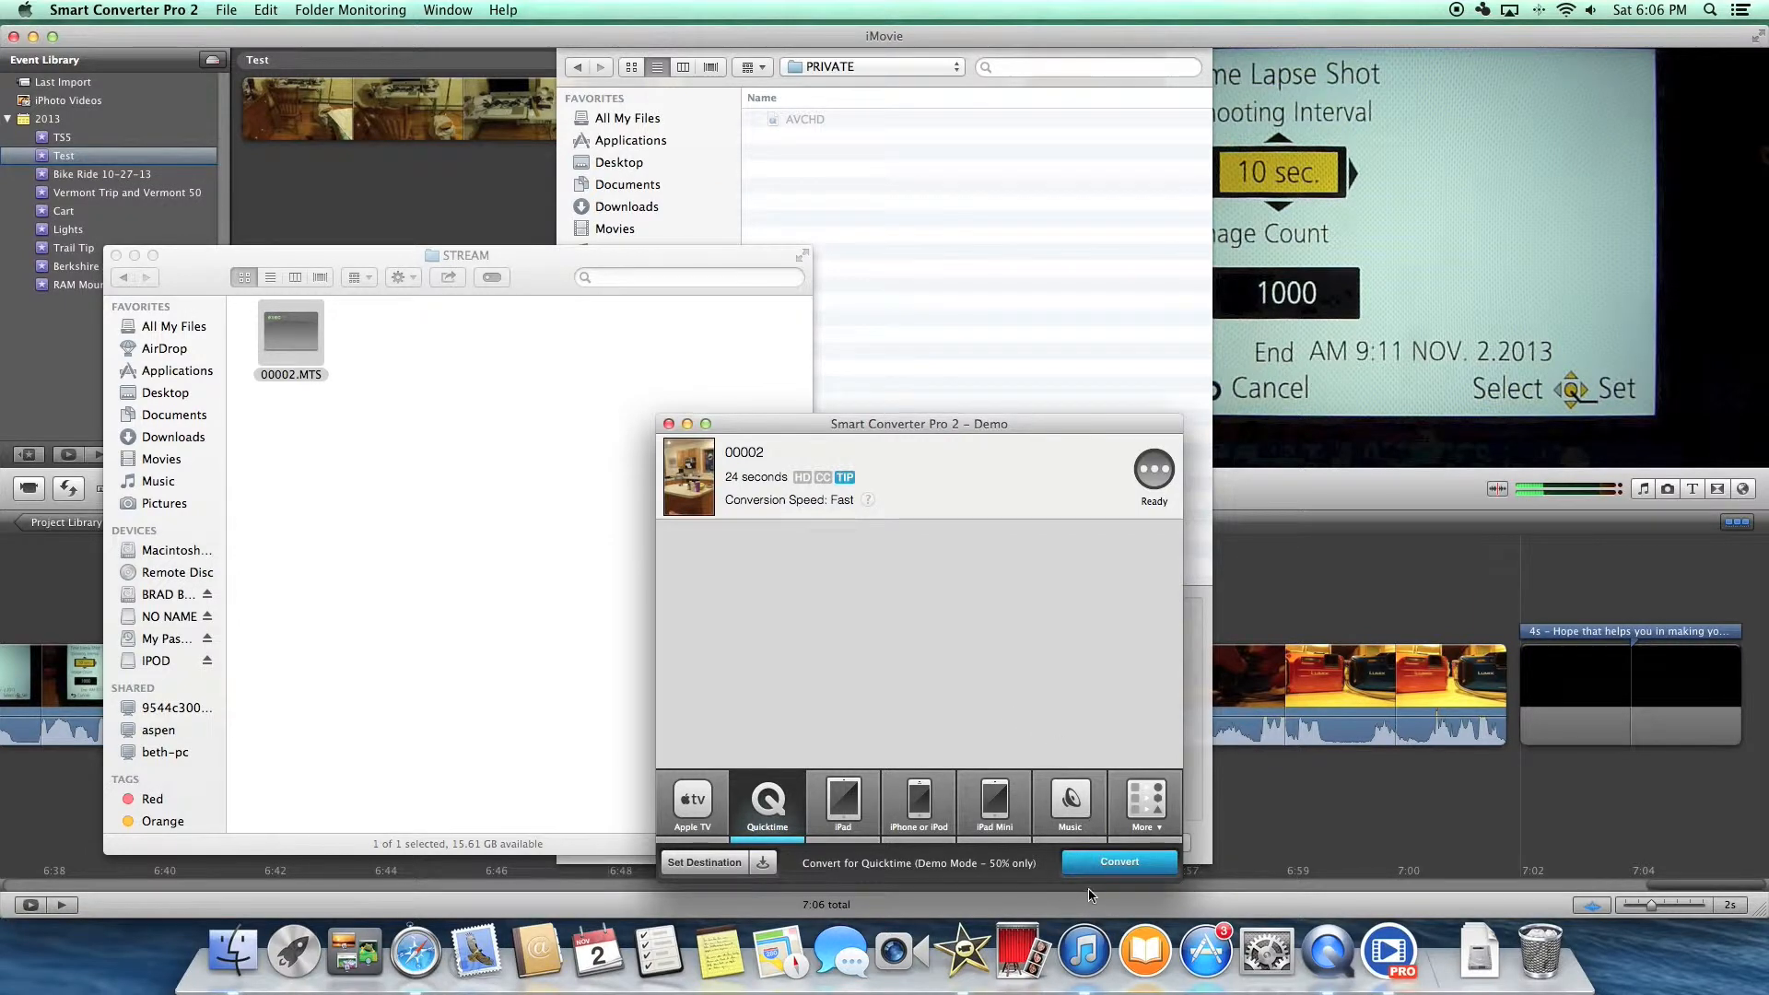
{"action": "left_click", "coordinate": [1119, 863]}
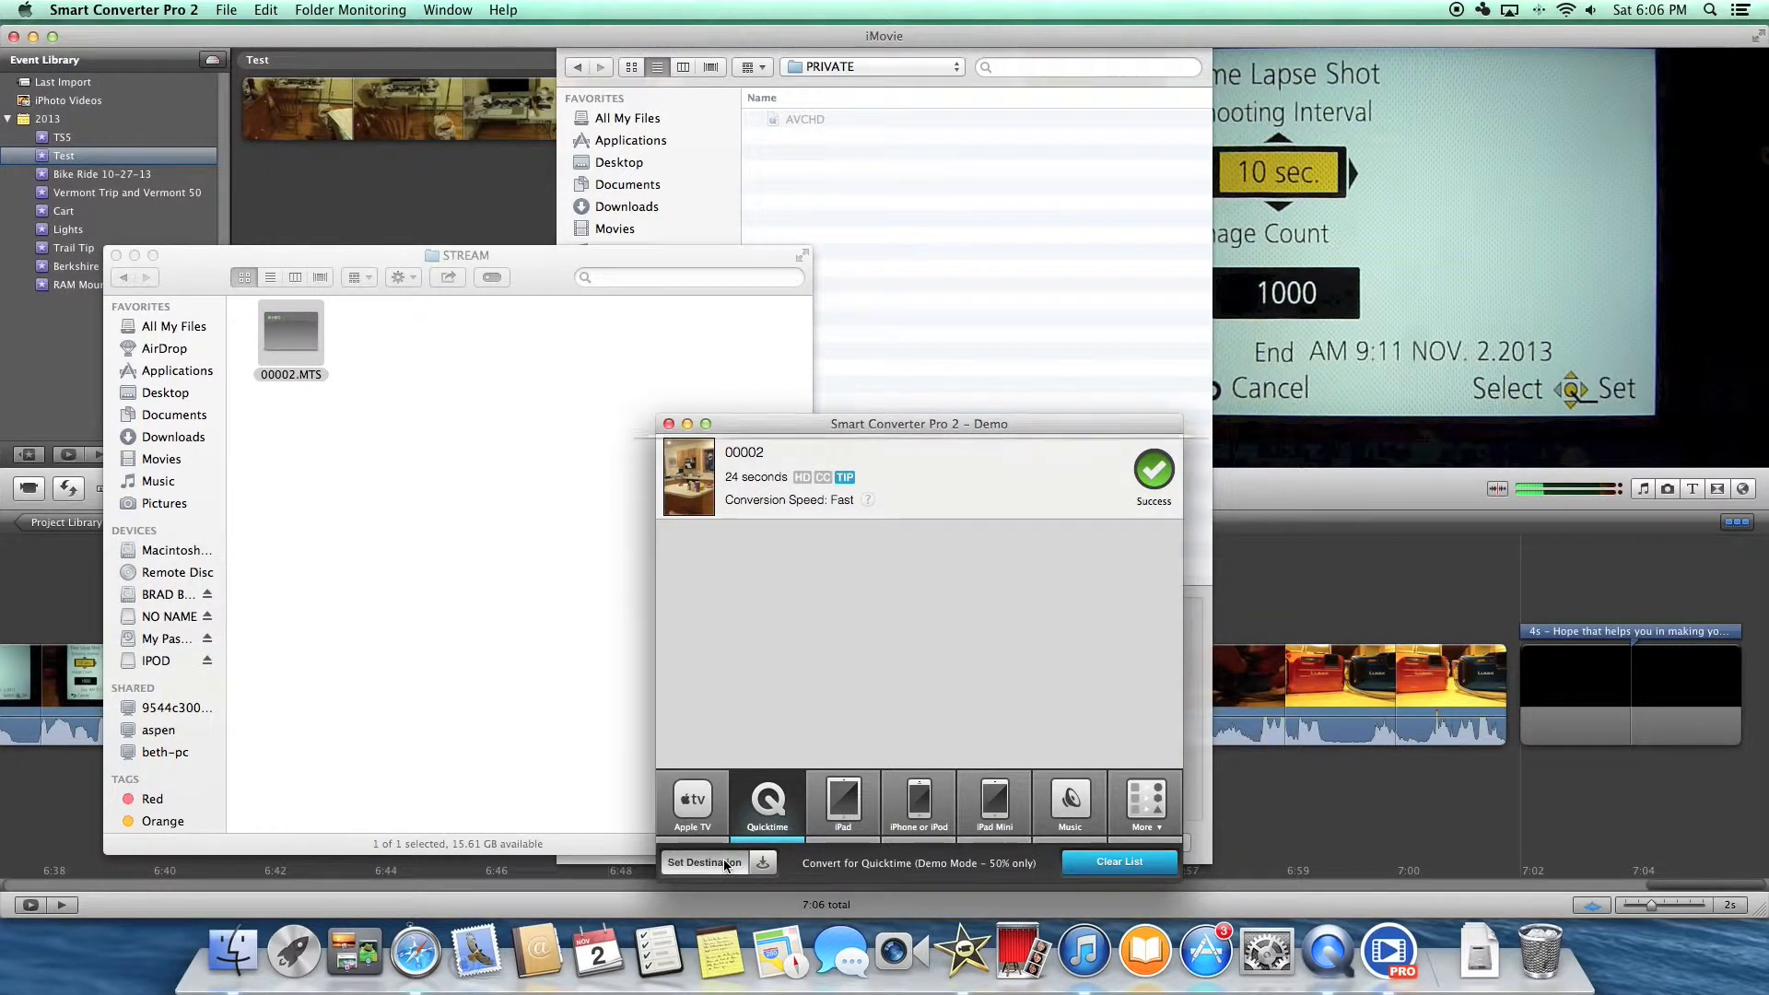
{"action": "left_click", "coordinate": [704, 862]}
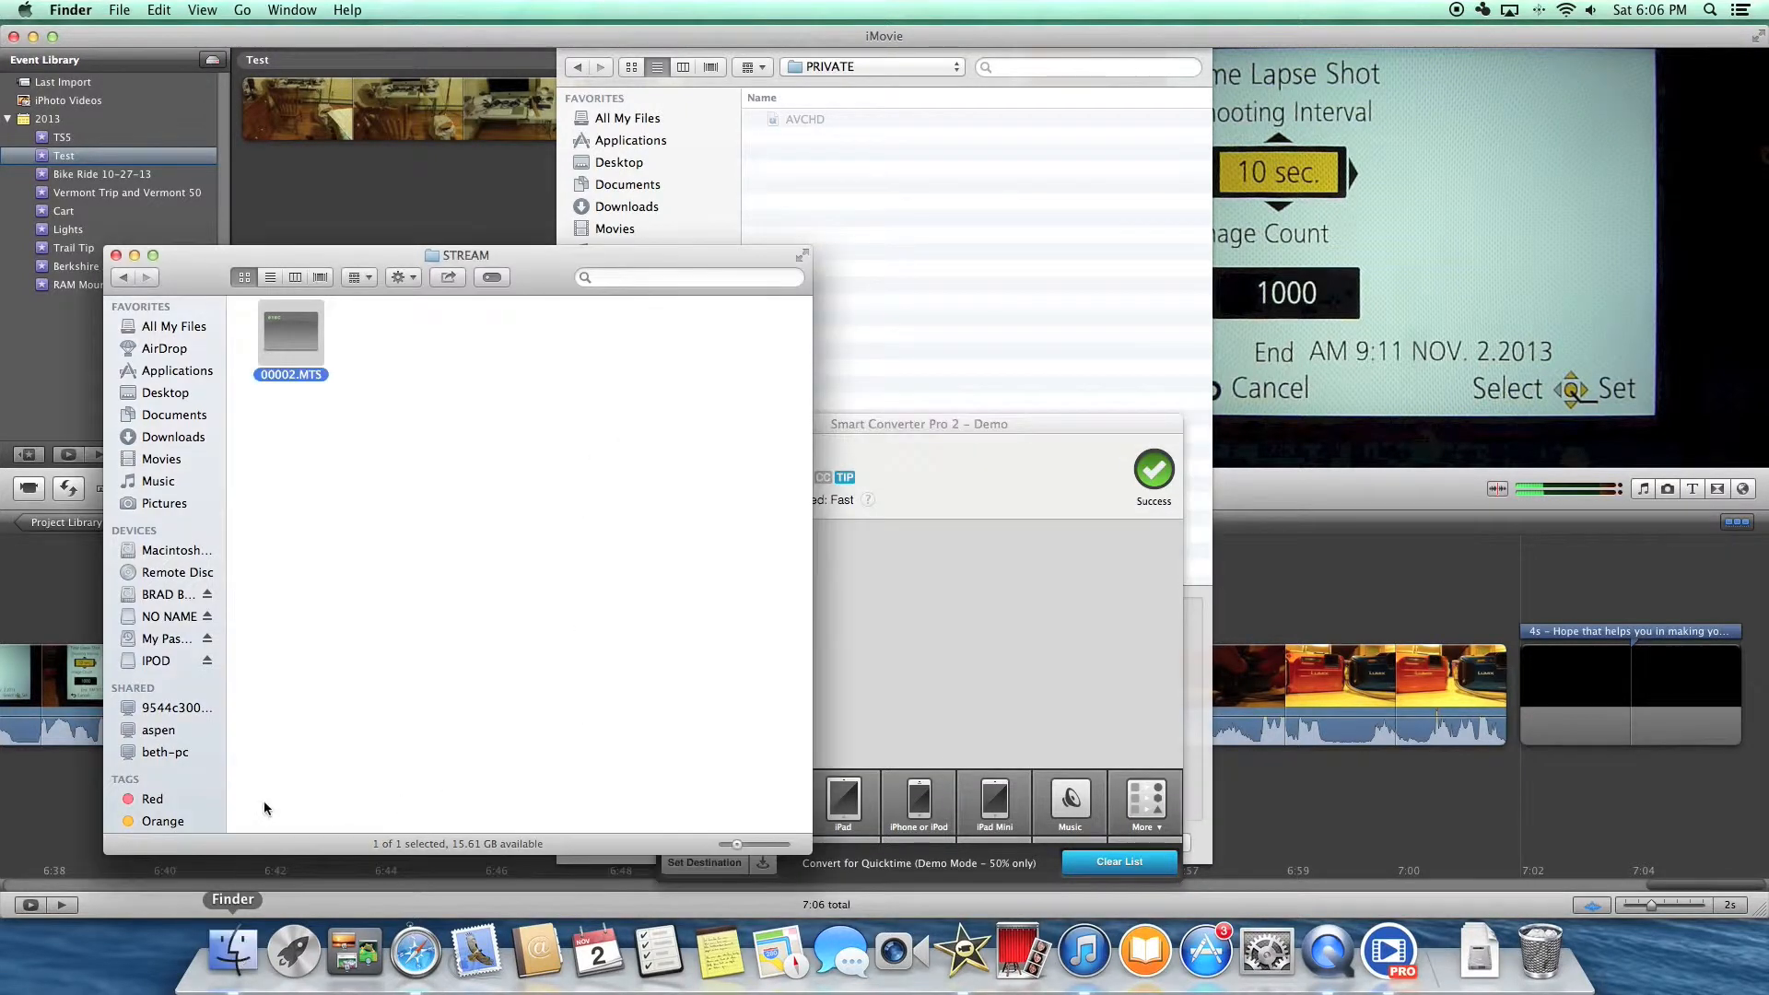
{"action": "mouse_move", "coordinate": [170, 390]}
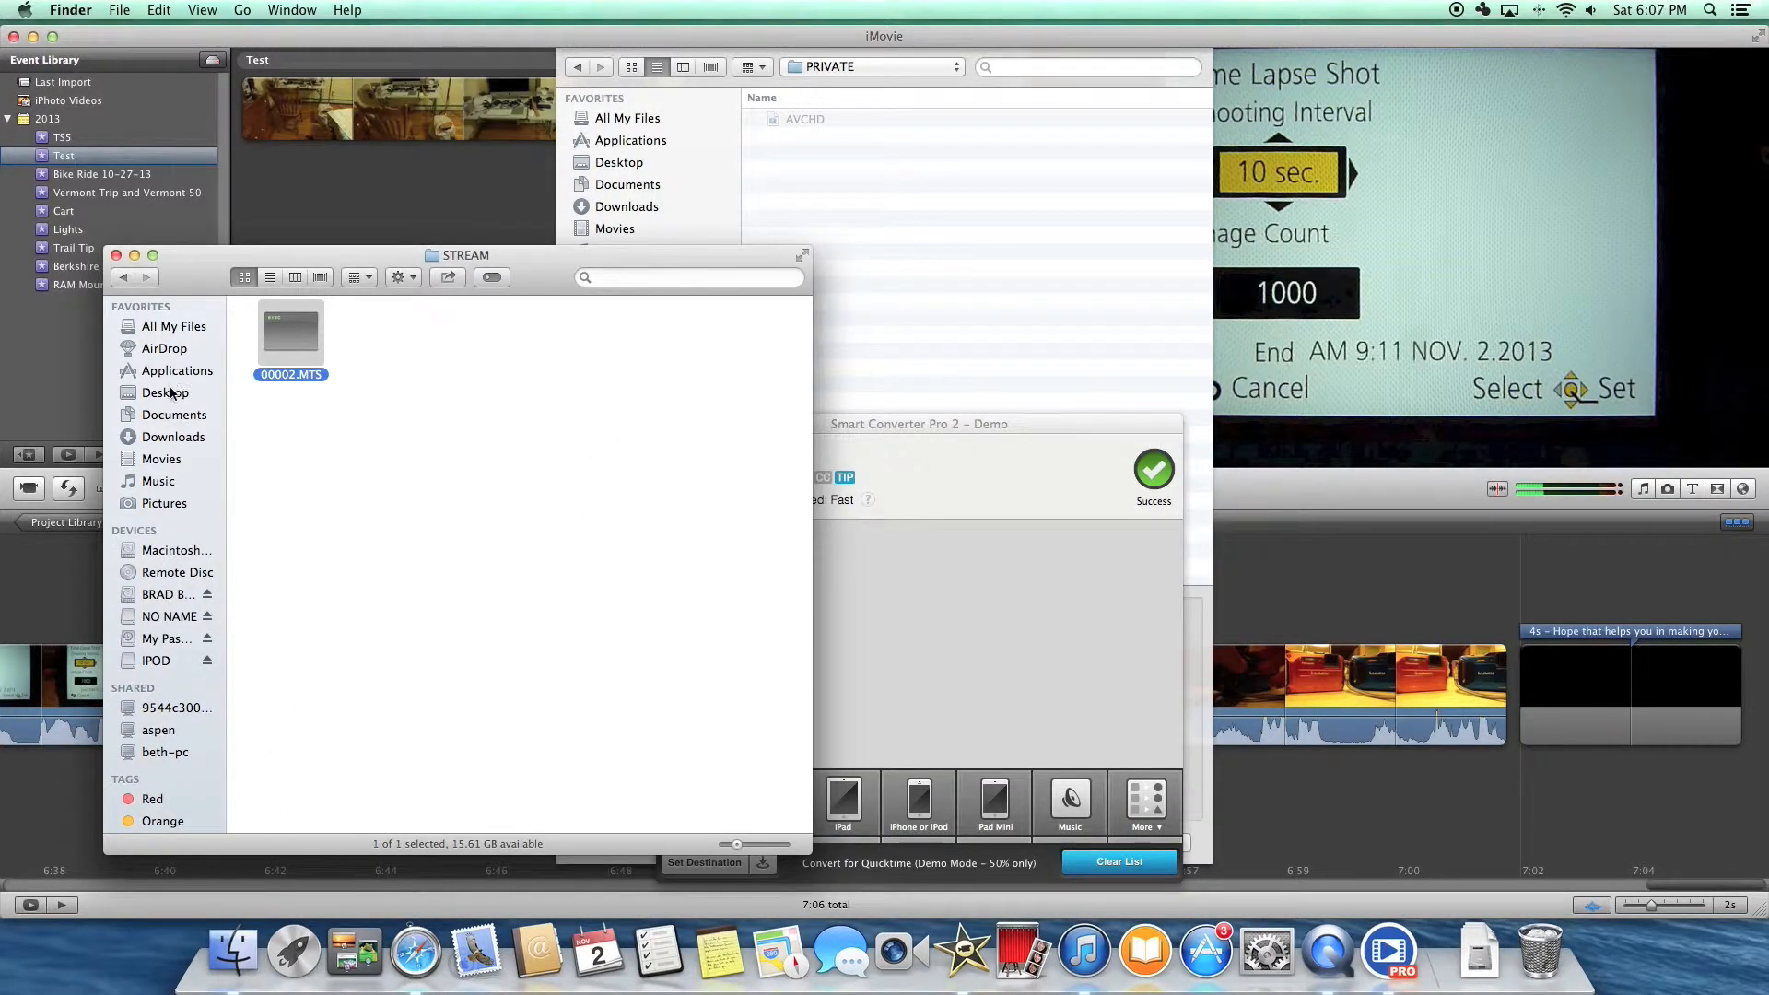
Step: Open 00002-quicktime.mov from the Desktop in QuickTime Player
{"action": "left_click", "coordinate": [166, 391]}
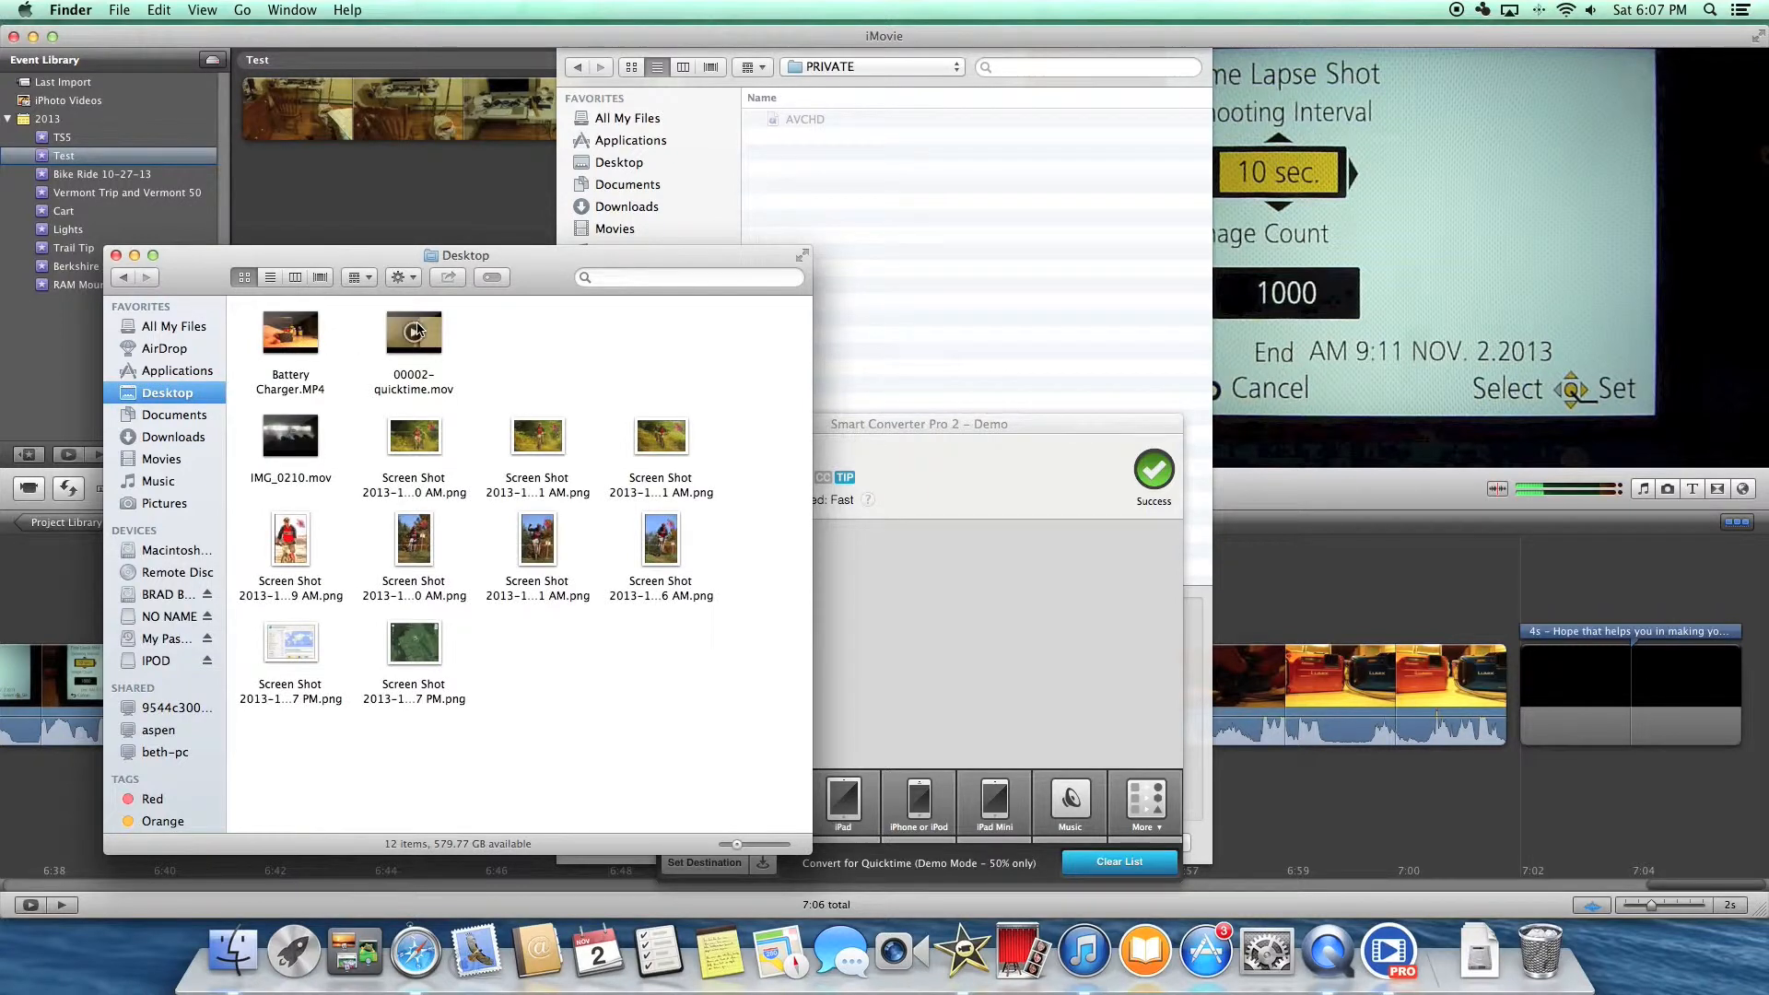
{"action": "double_click", "coordinate": [413, 333]}
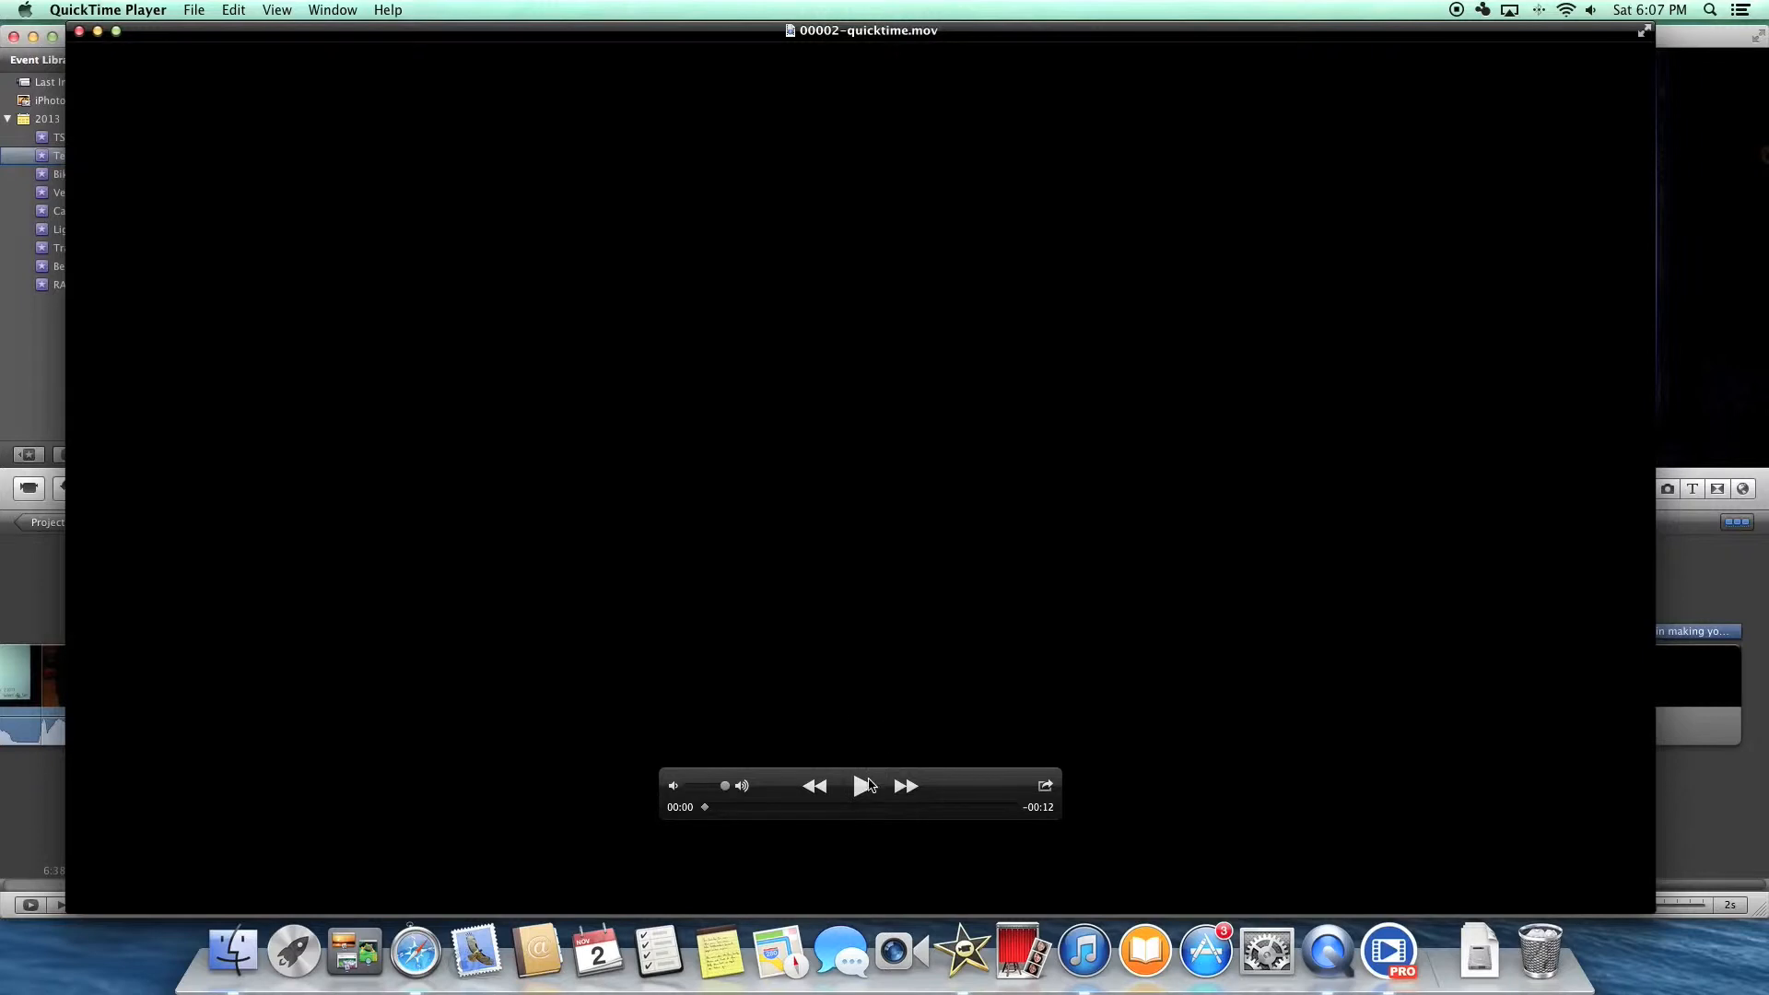
Step: Play and pause the converted clip to confirm it runs at 1920×1080, 59.94 fps
{"action": "left_click", "coordinate": [863, 787]}
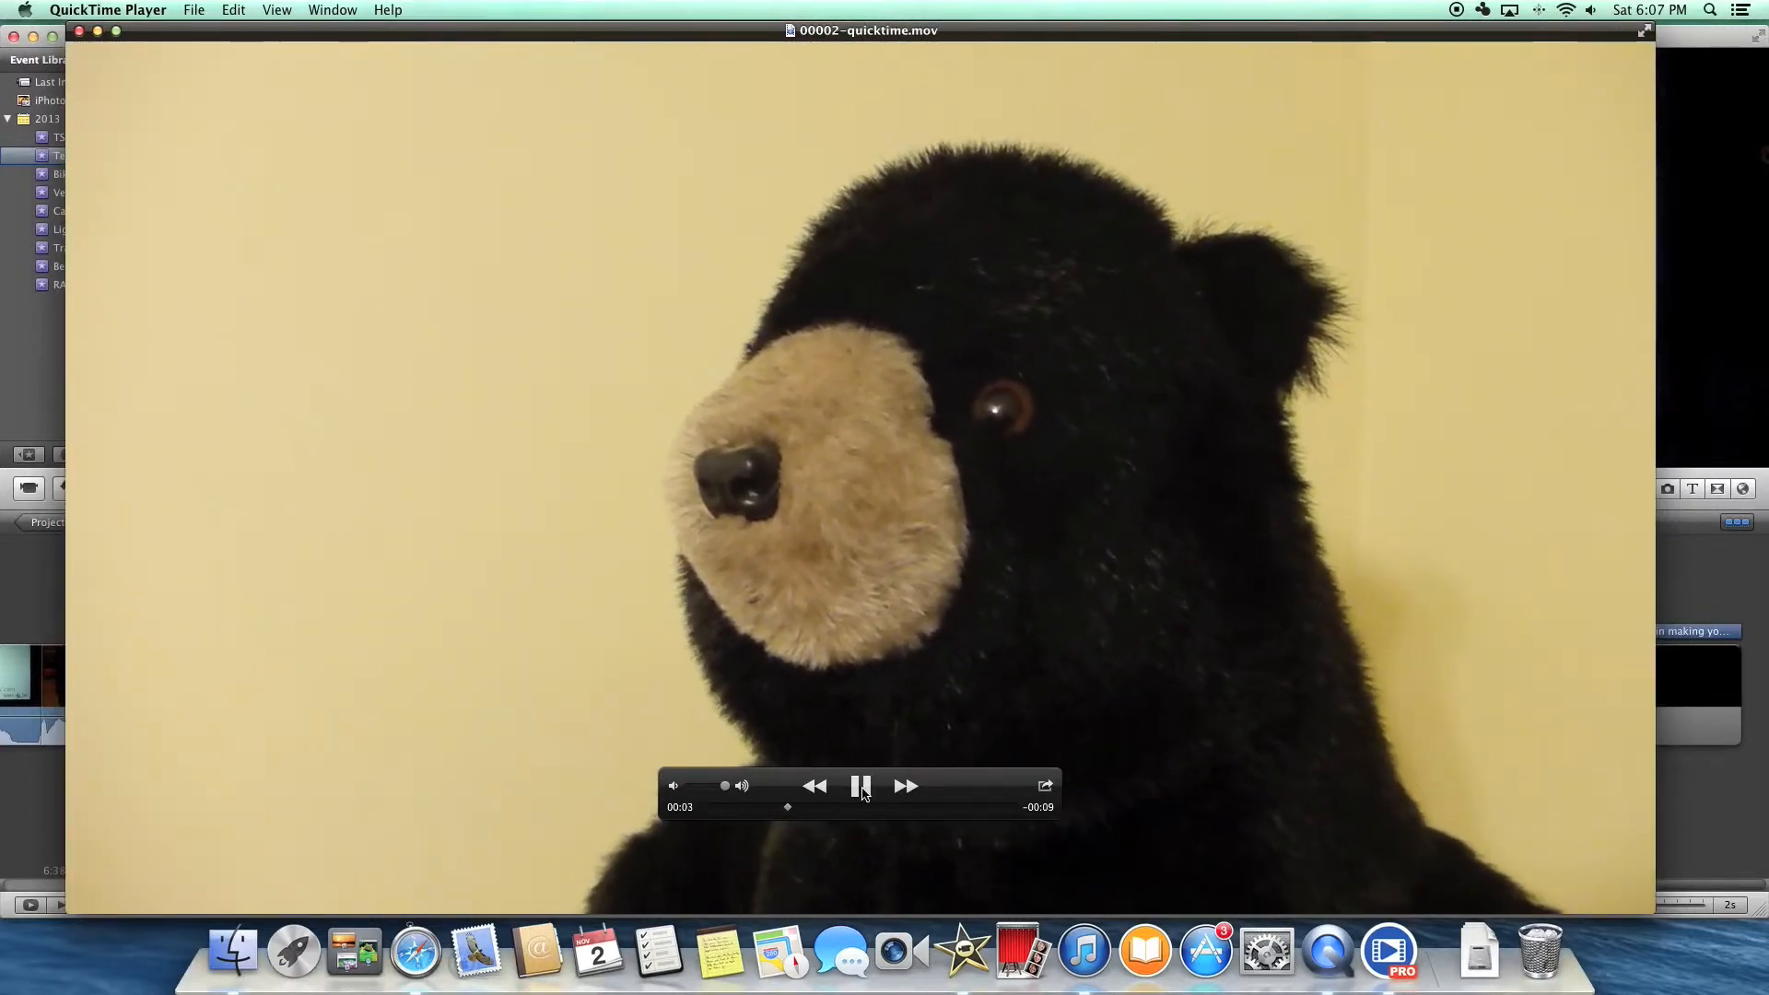
{"action": "left_click", "coordinate": [861, 787]}
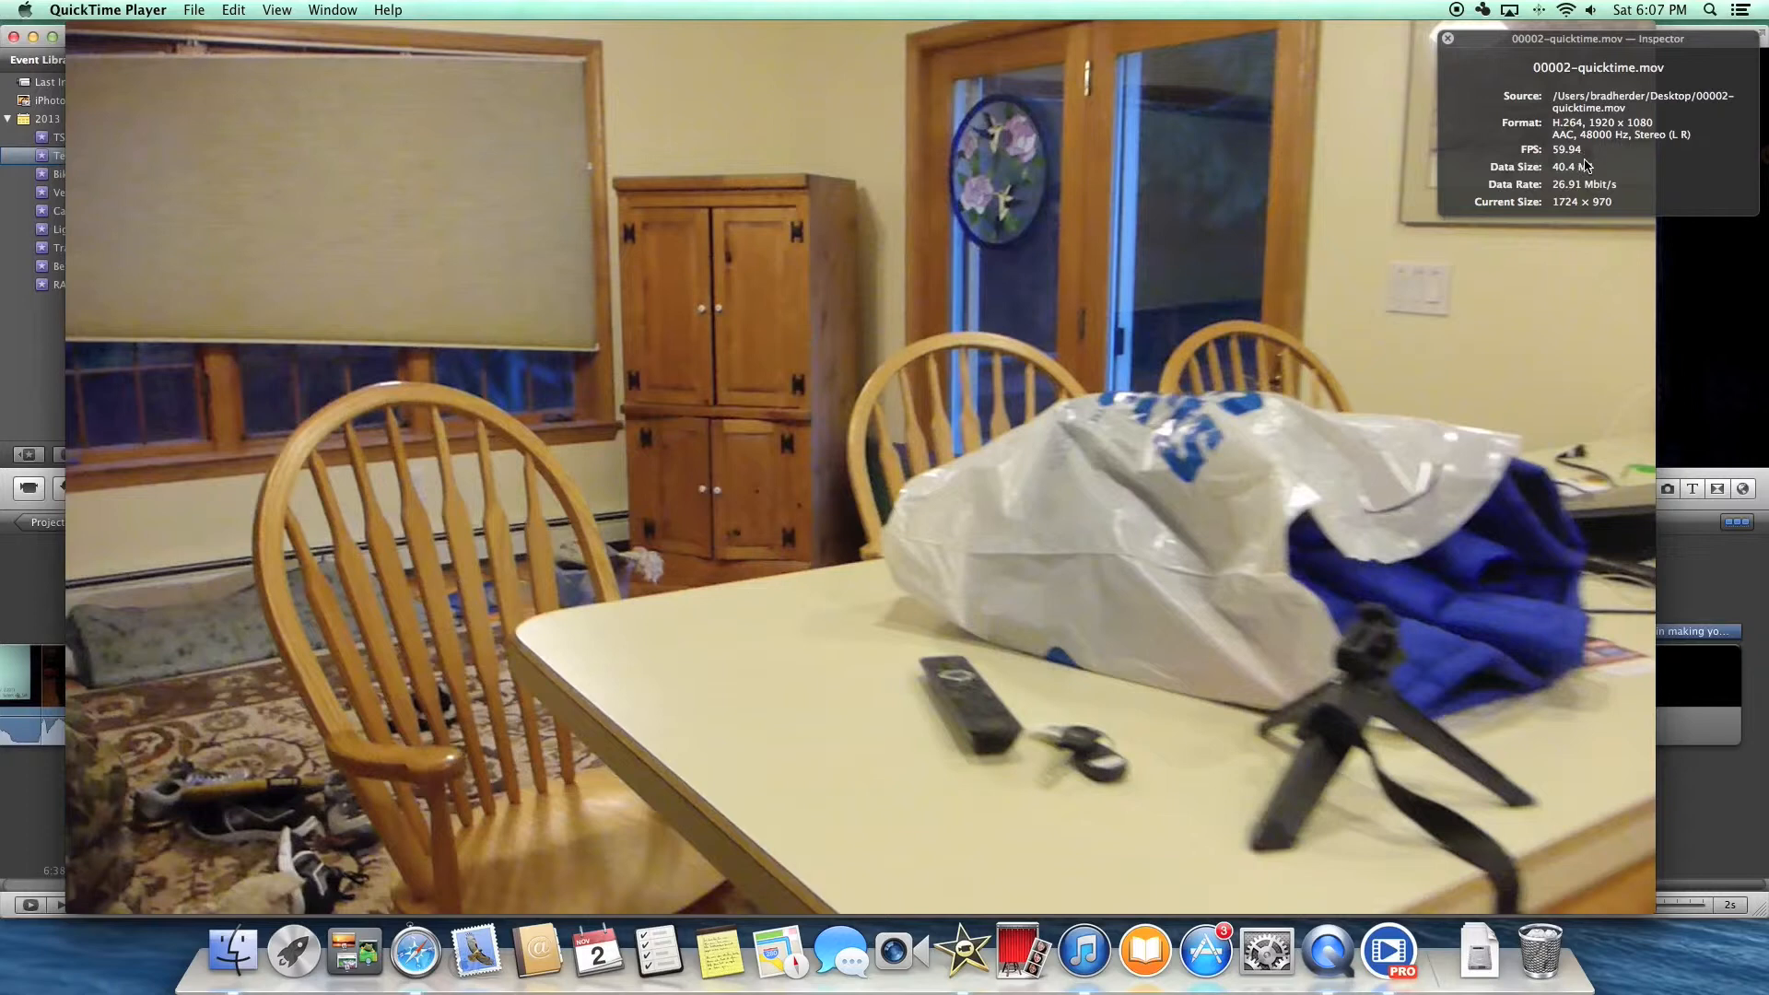
{"action": "mouse_move", "coordinate": [1456, 64]}
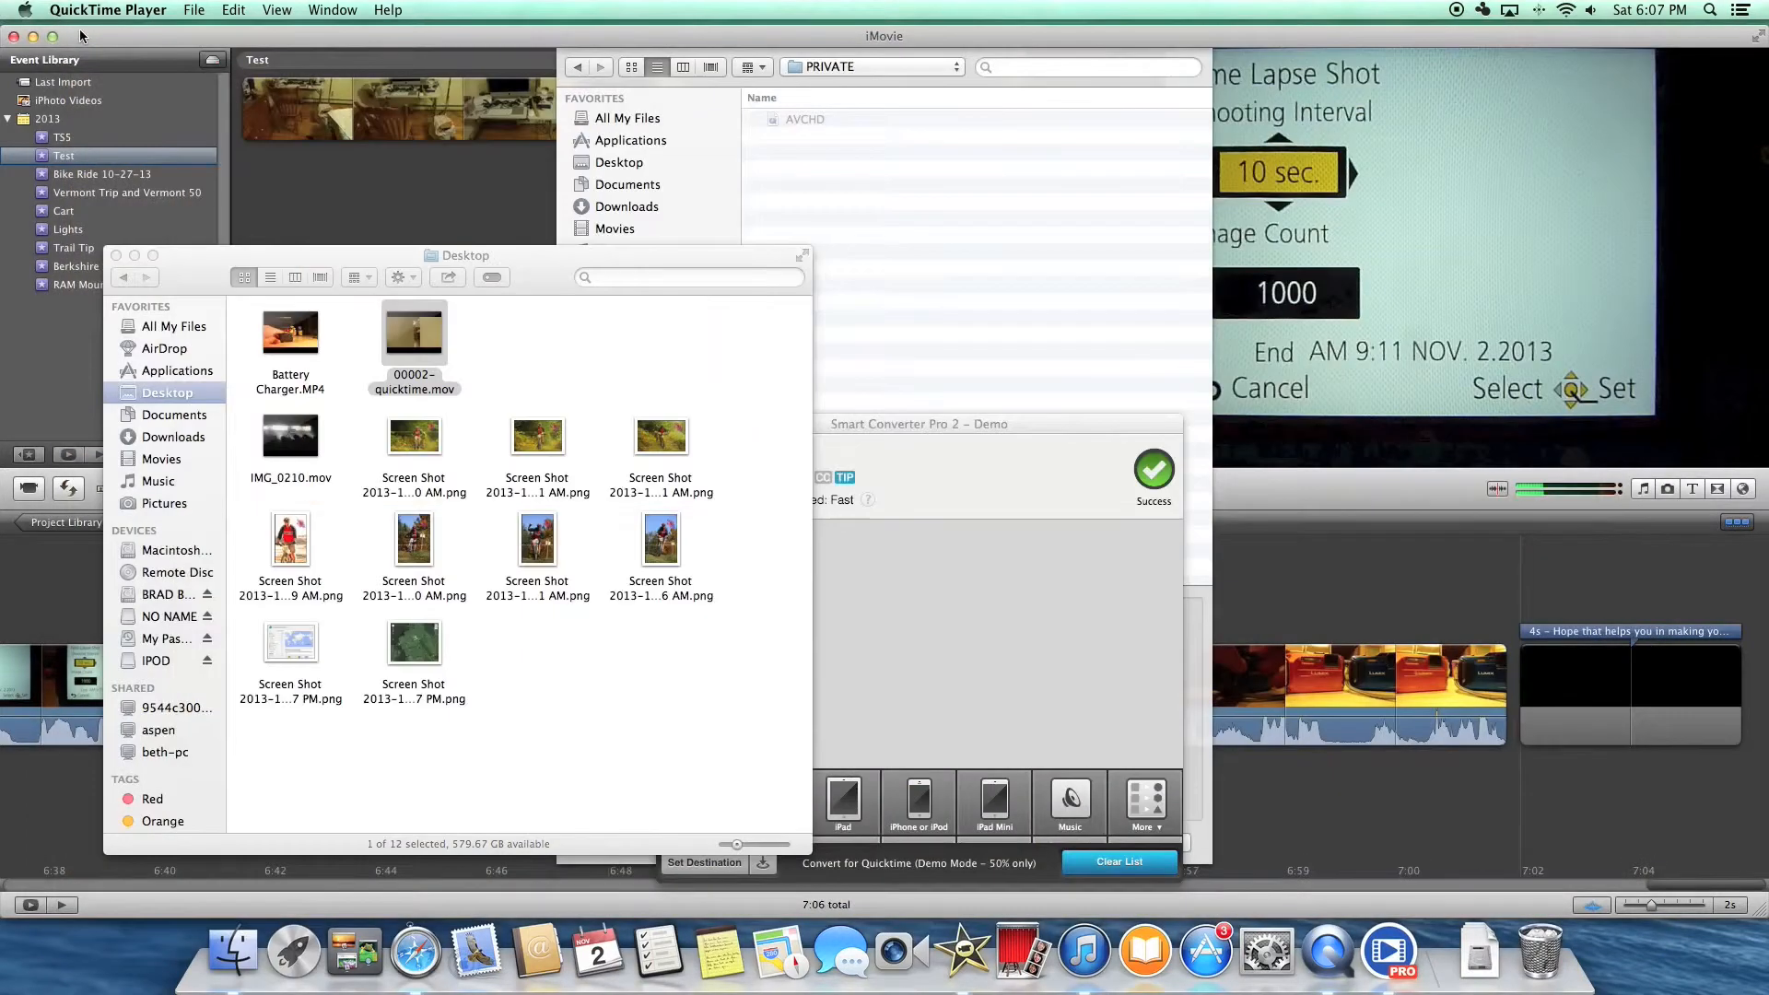
{"action": "mouse_move", "coordinate": [505, 754]}
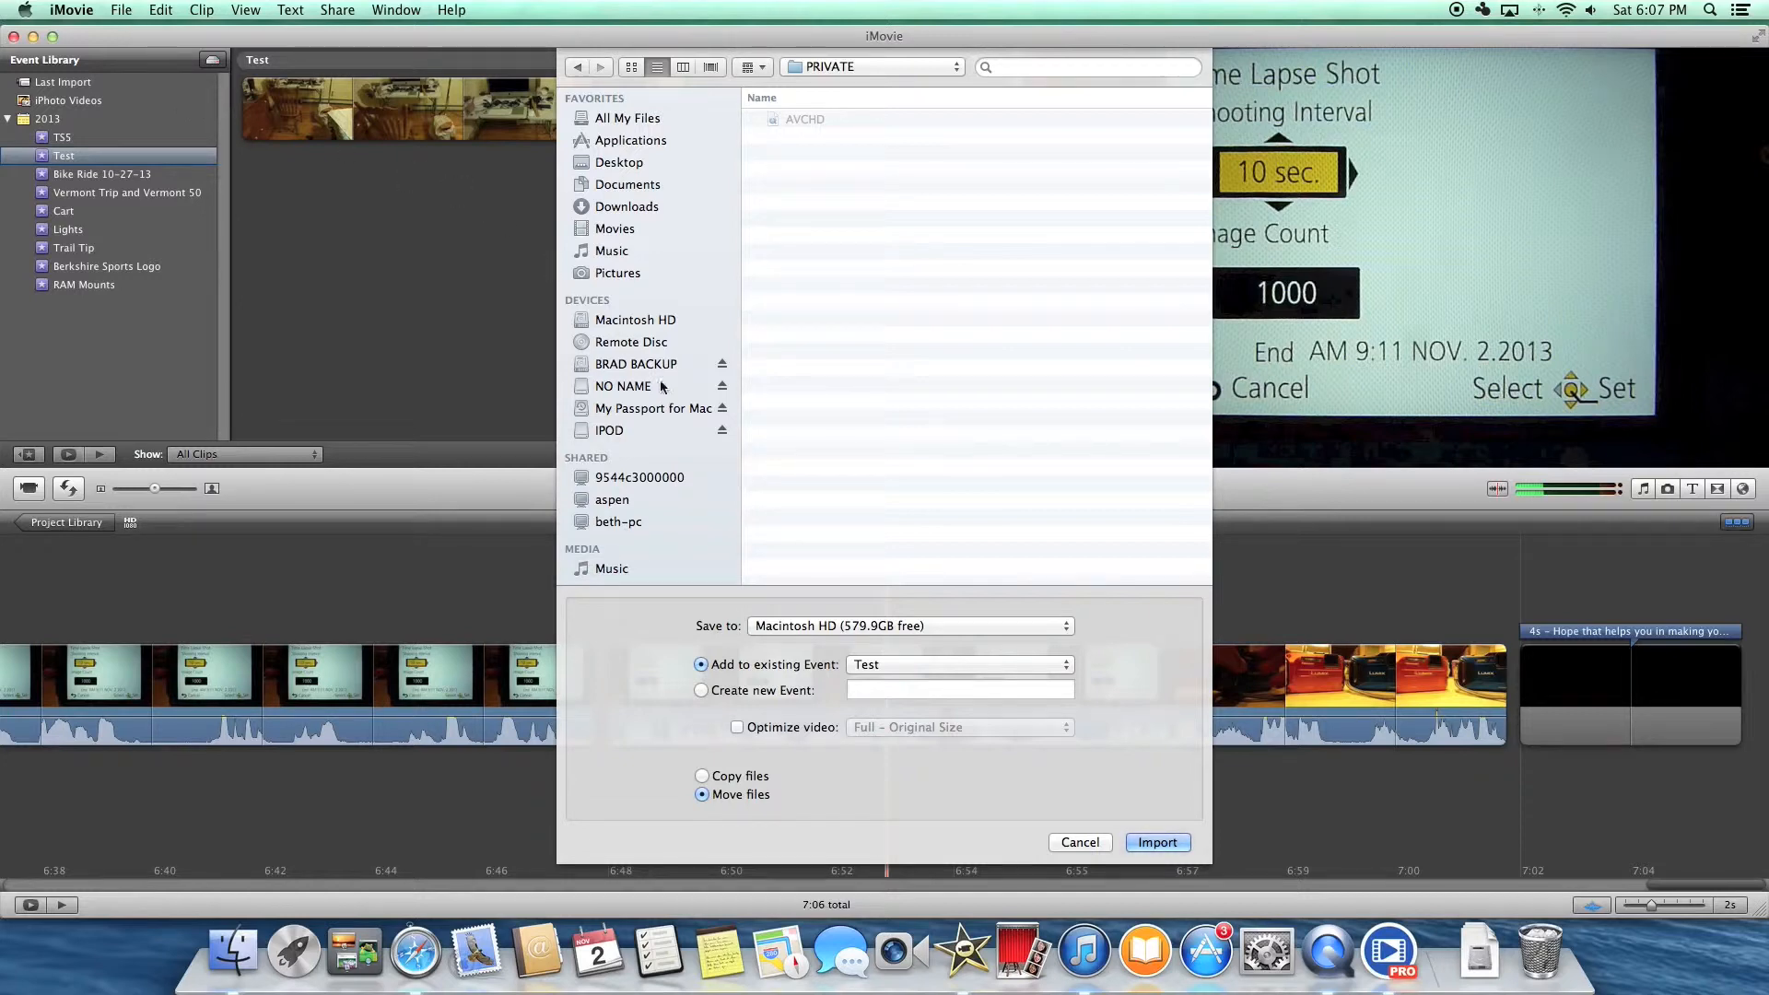
{"action": "mouse_move", "coordinate": [634, 354]}
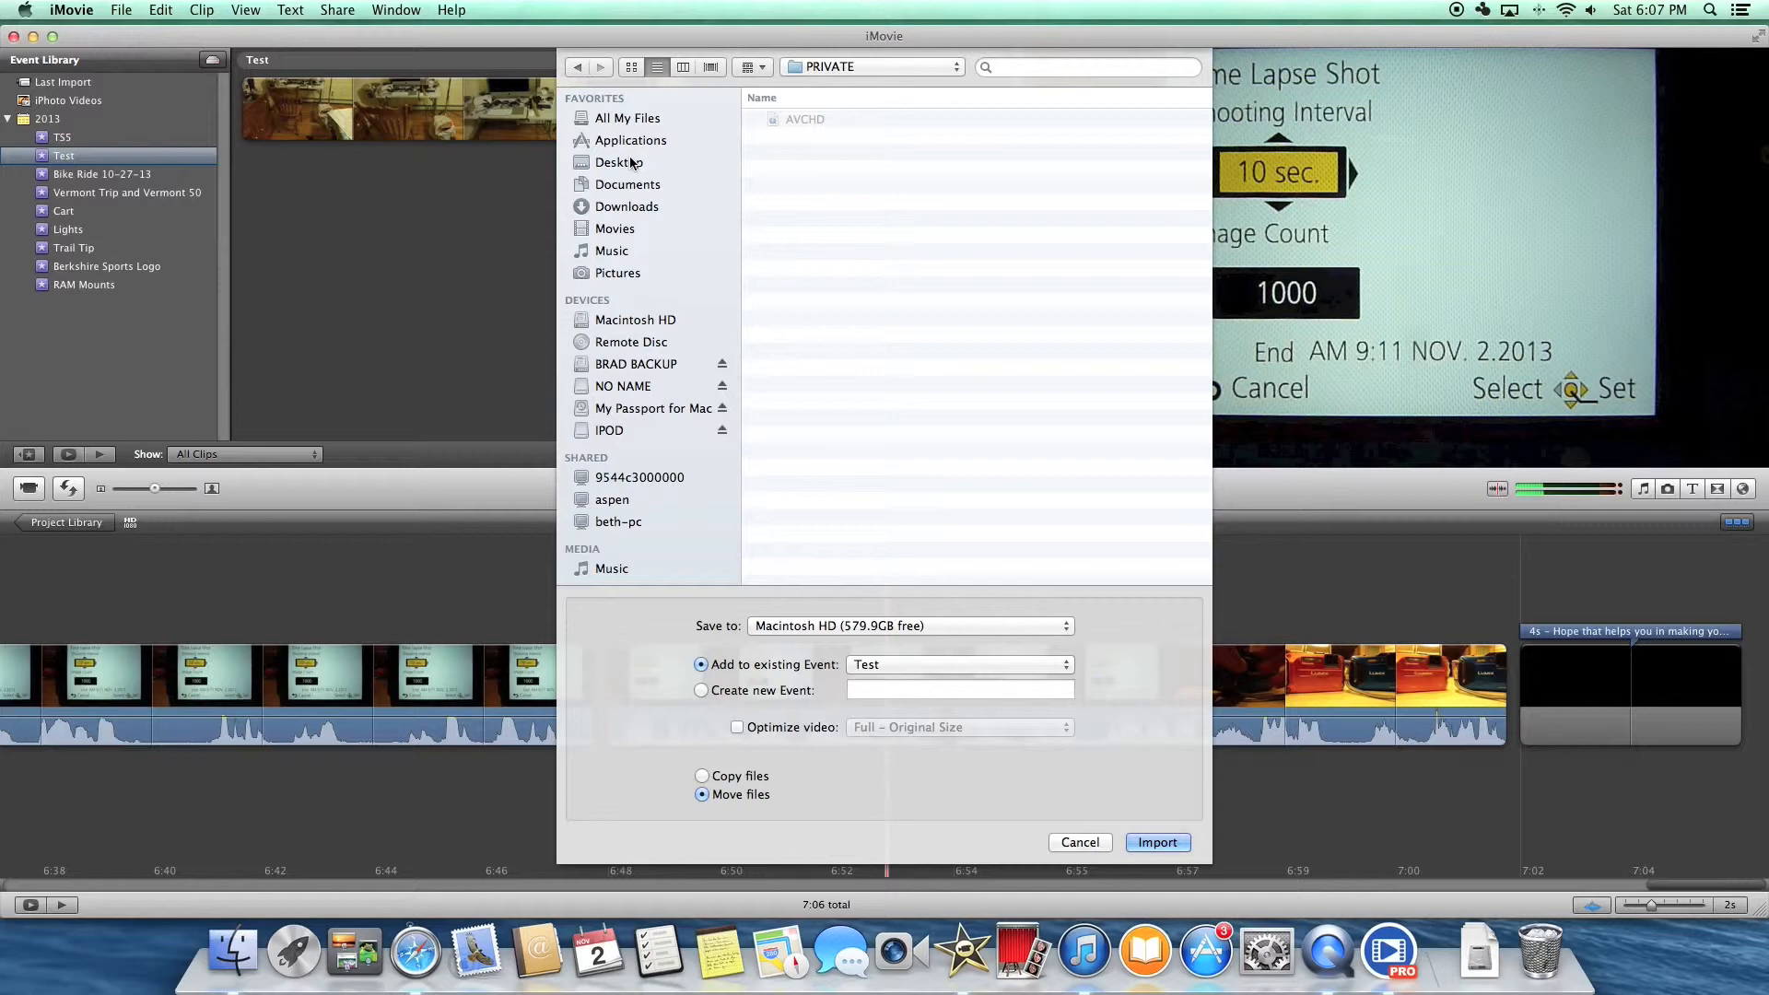
Step: Select 00002-quicktime.mov from the Desktop for import into the Test event
{"action": "left_click", "coordinate": [619, 163]}
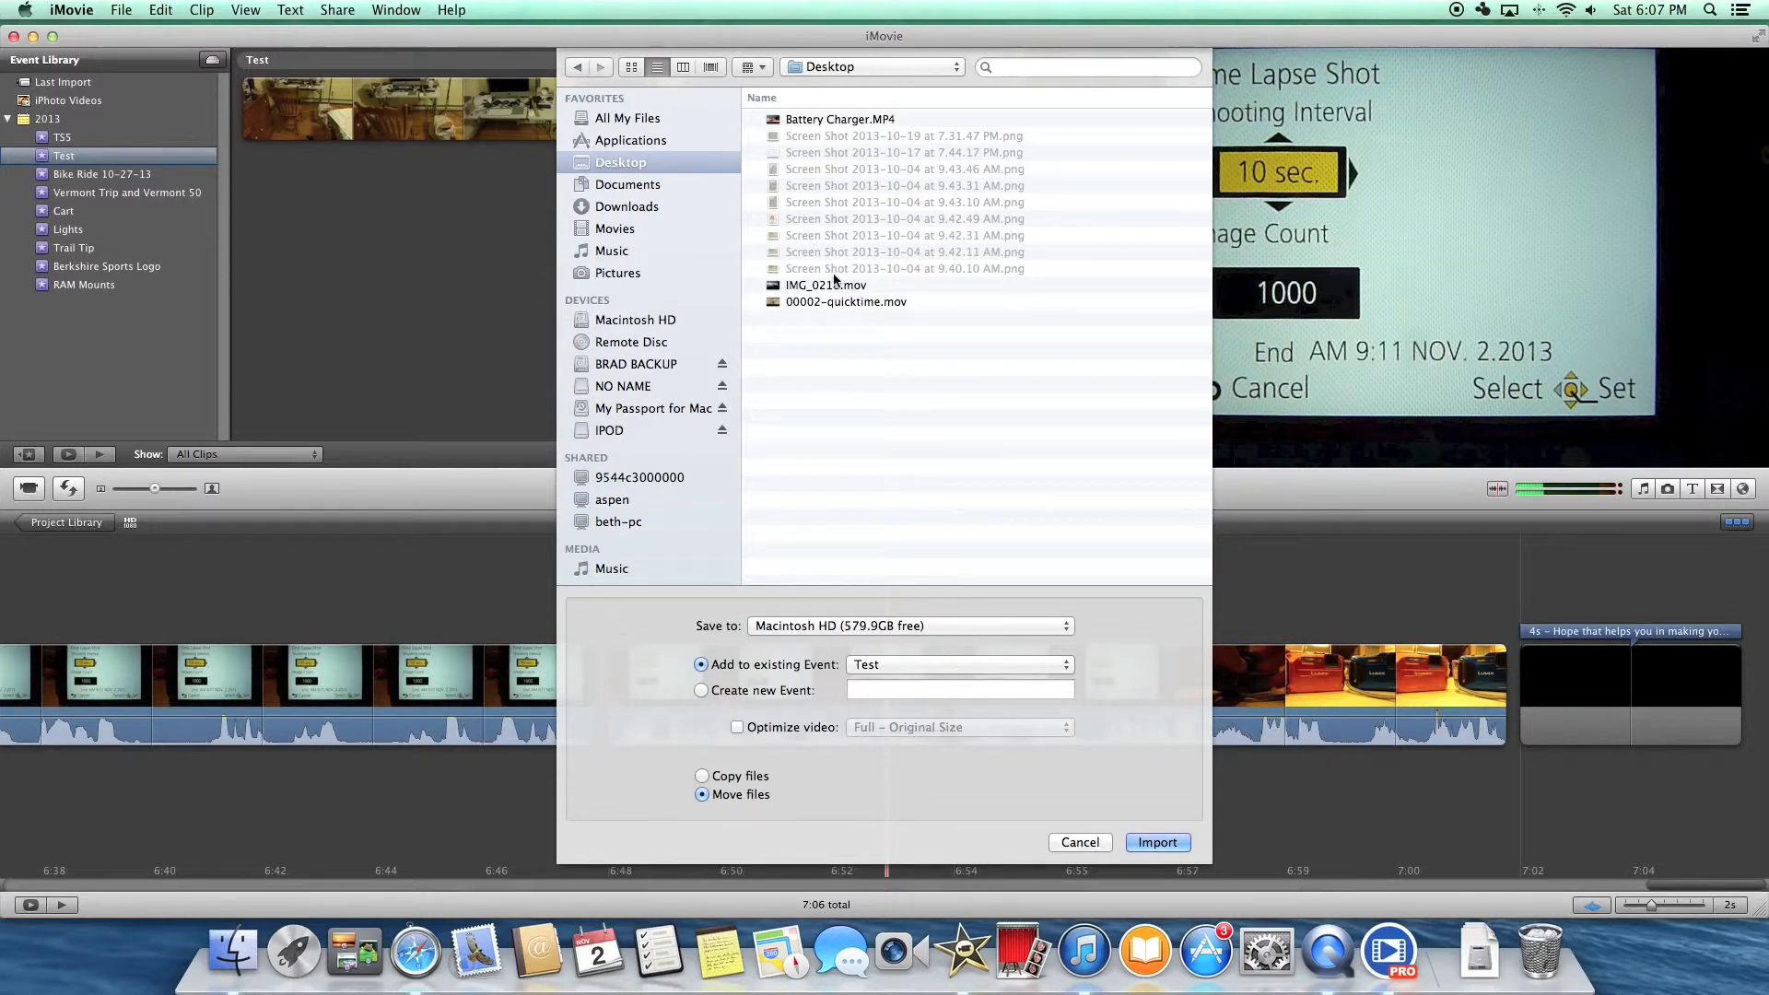
{"action": "mouse_move", "coordinate": [836, 308]}
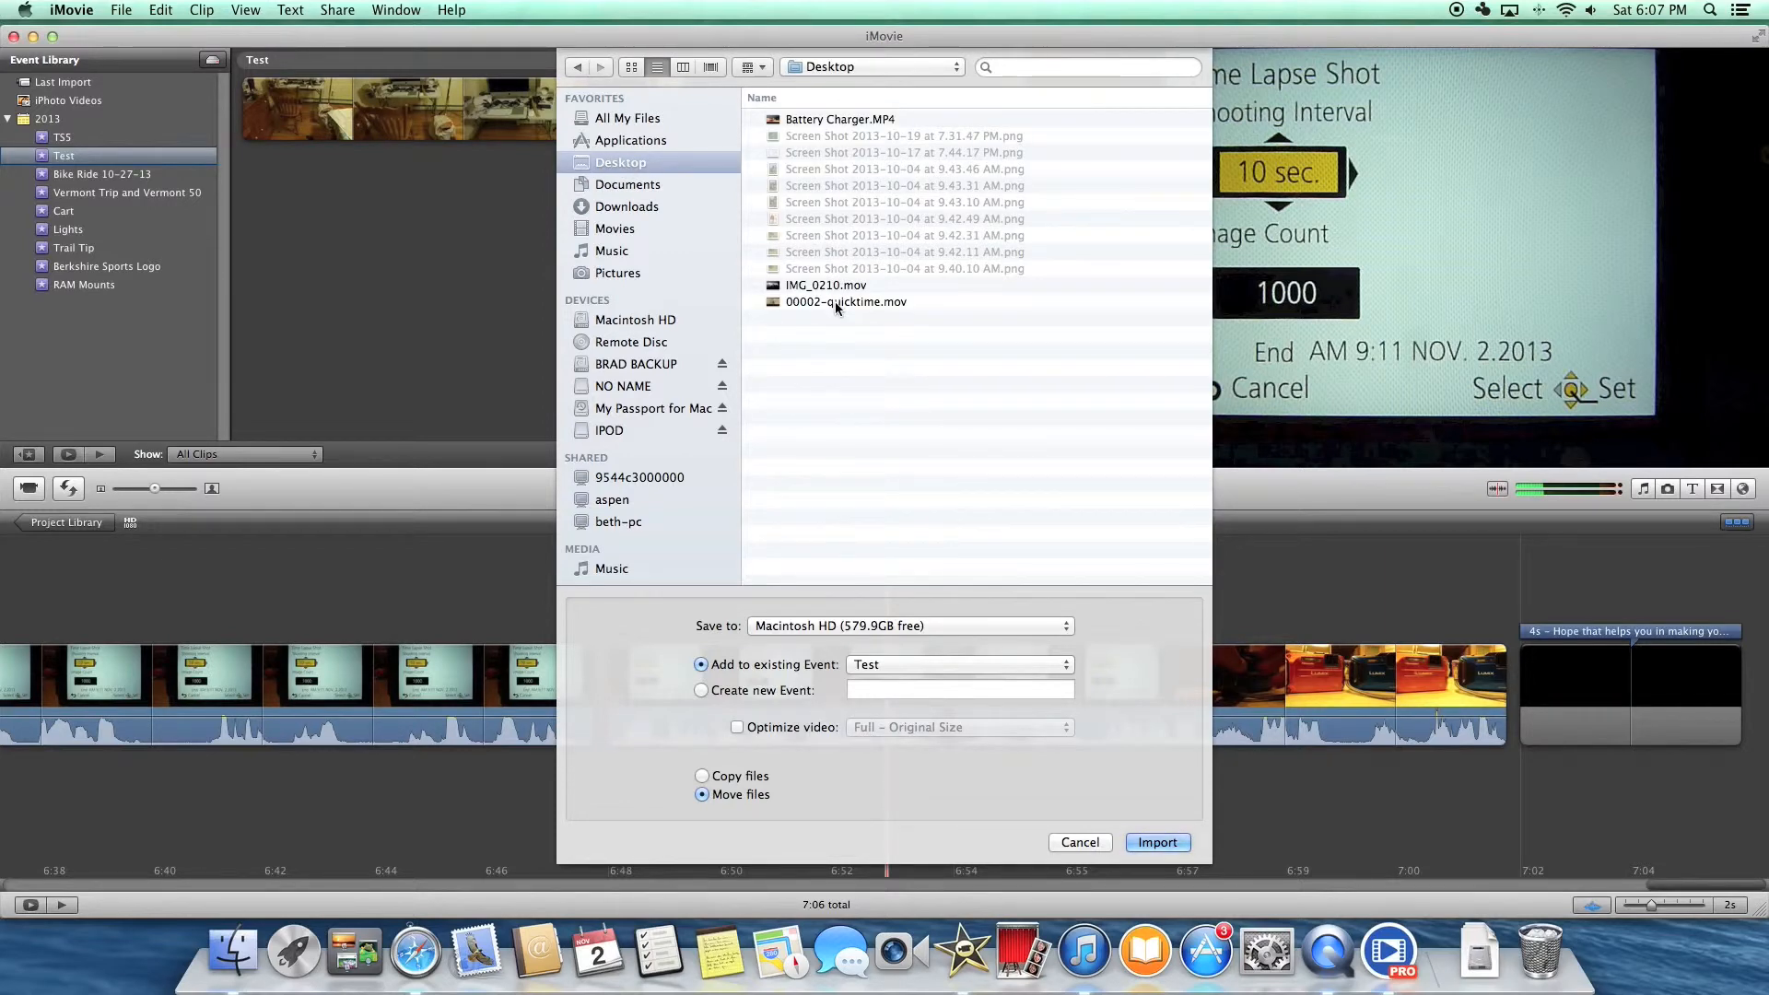
{"action": "left_click", "coordinate": [1158, 842]}
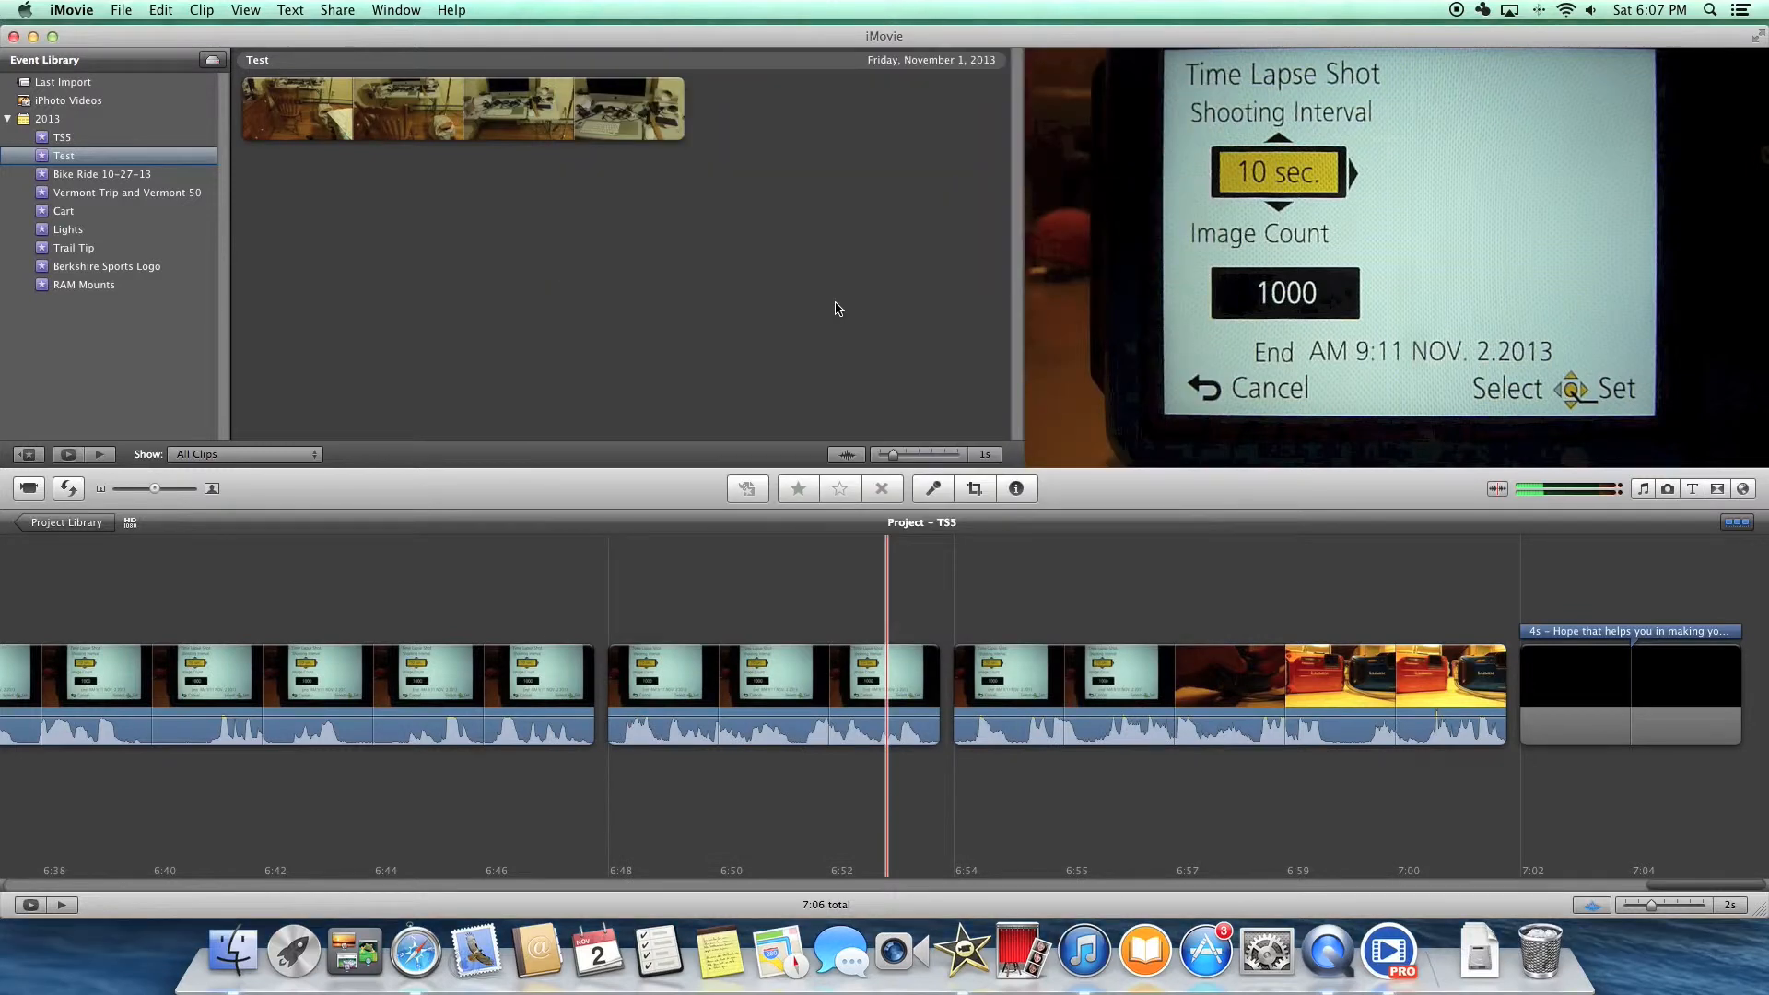